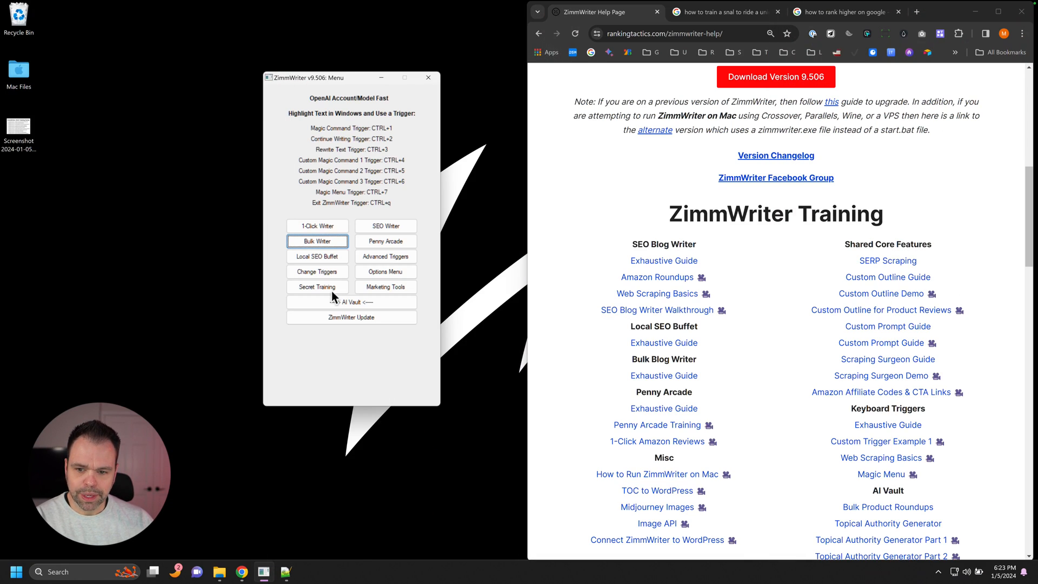
mouse_move(913, 278)
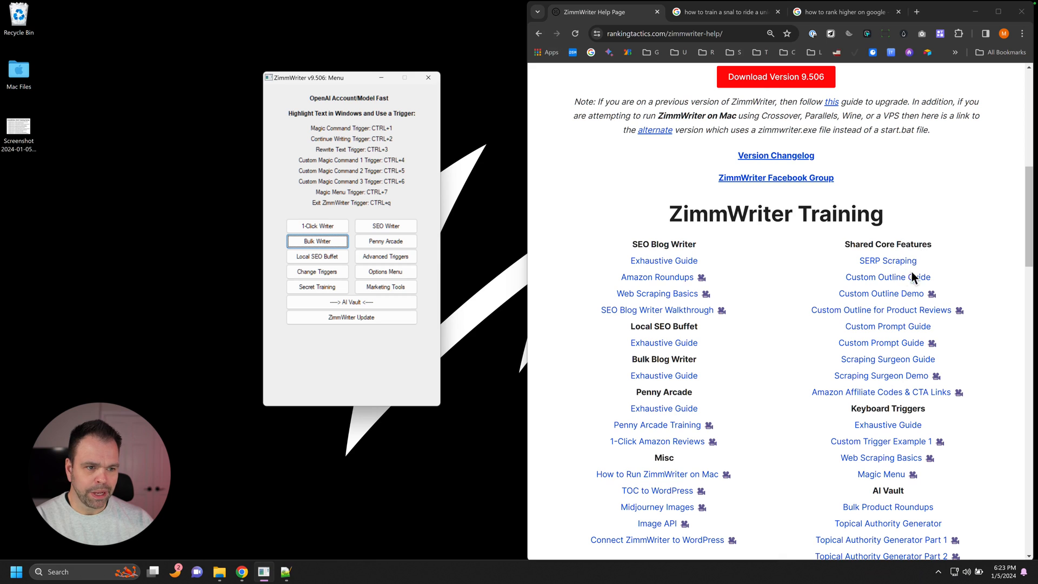
Scroll through the SERP Scraping guide to its contents and opening section
scroll(down, 3)
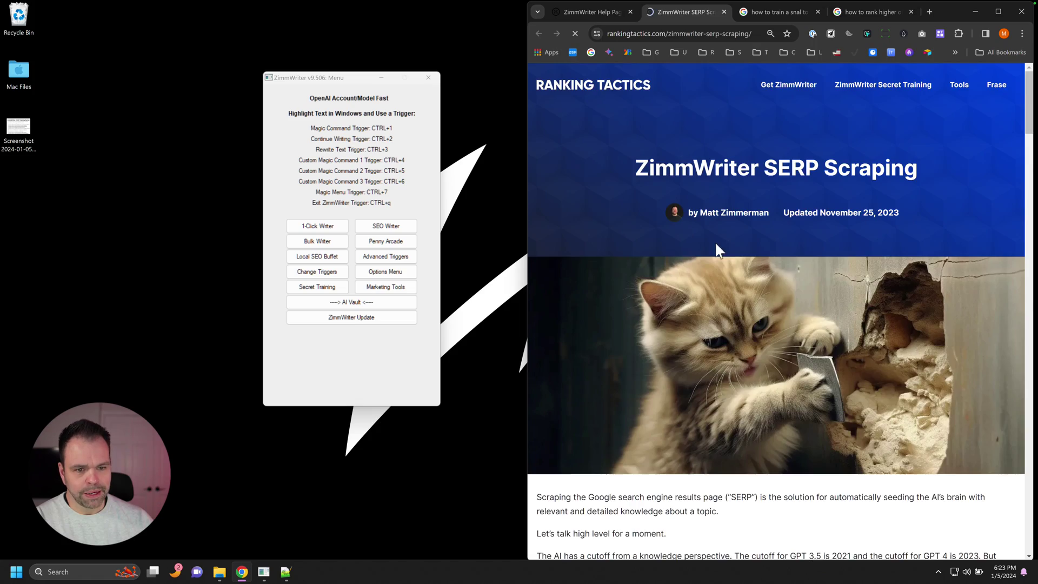
scroll(down, 3)
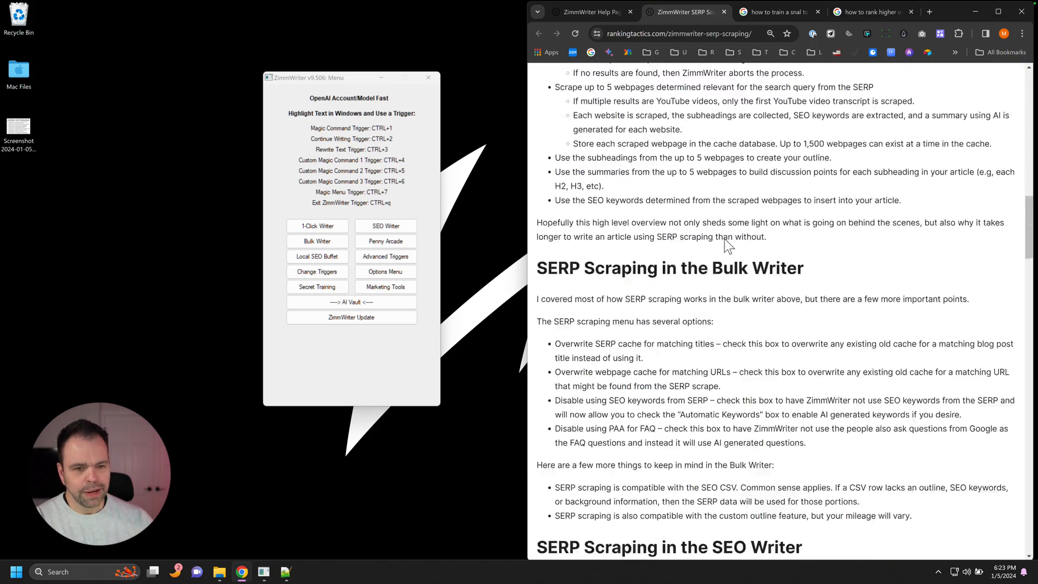
scroll(down, 3)
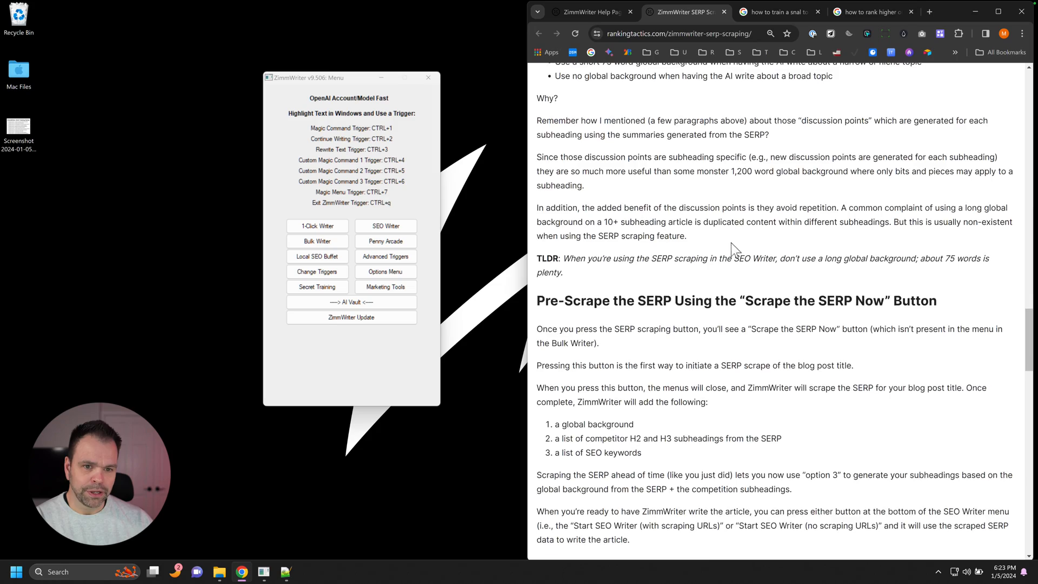
scroll(down, 3)
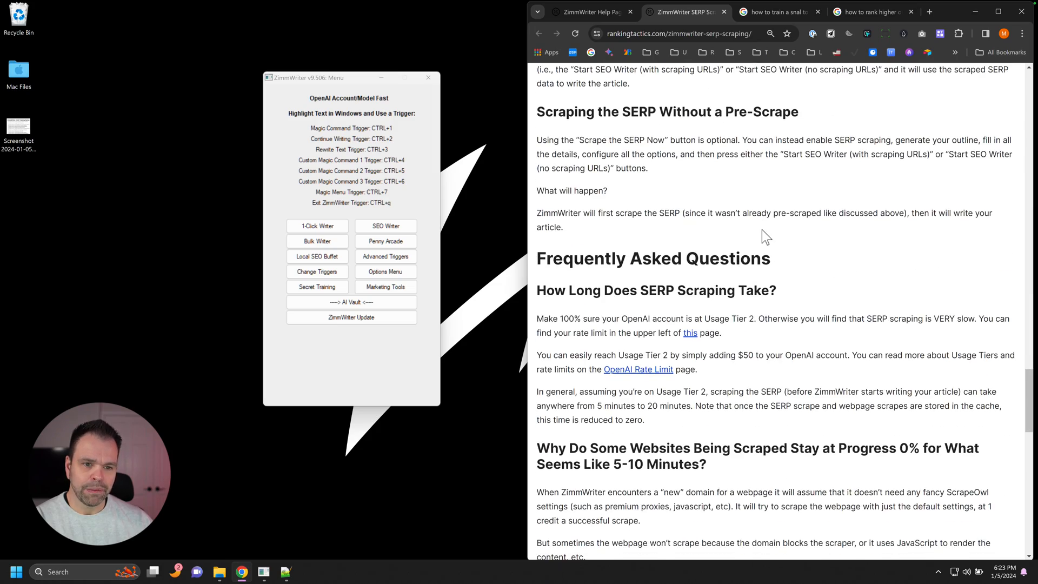
scroll(up, 3)
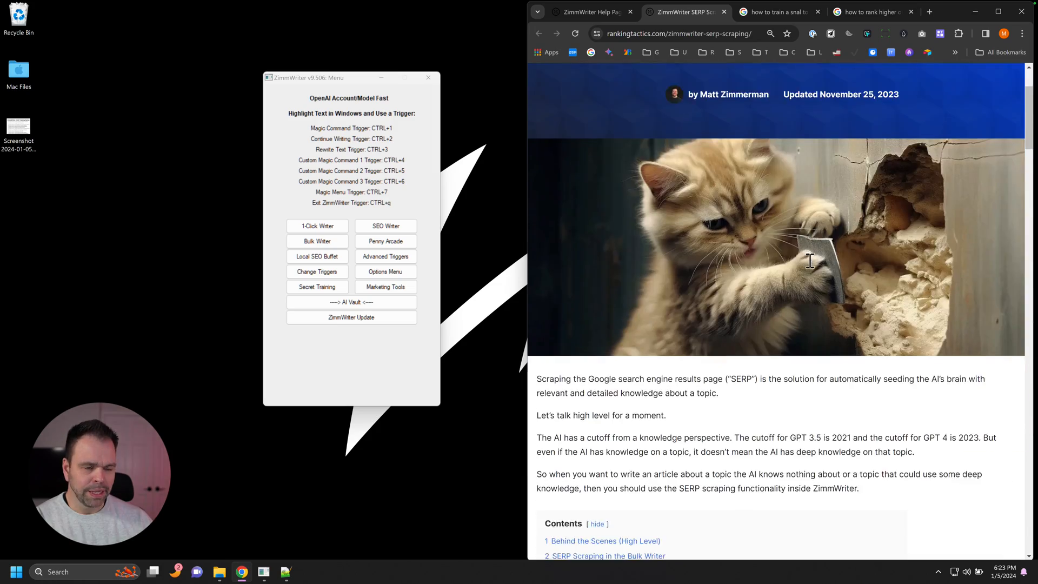
scroll(down, 3)
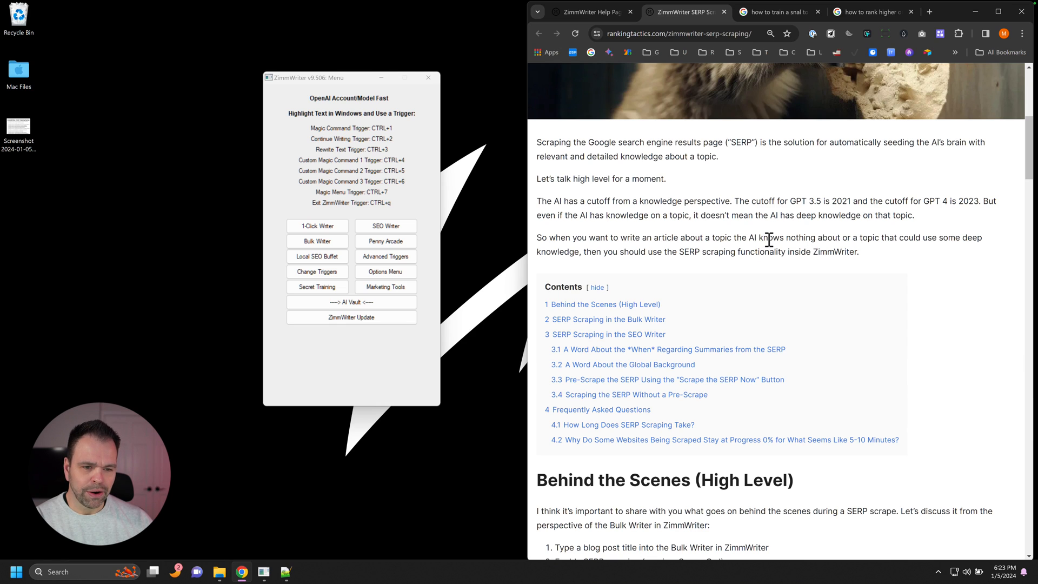
mouse_move(760, 238)
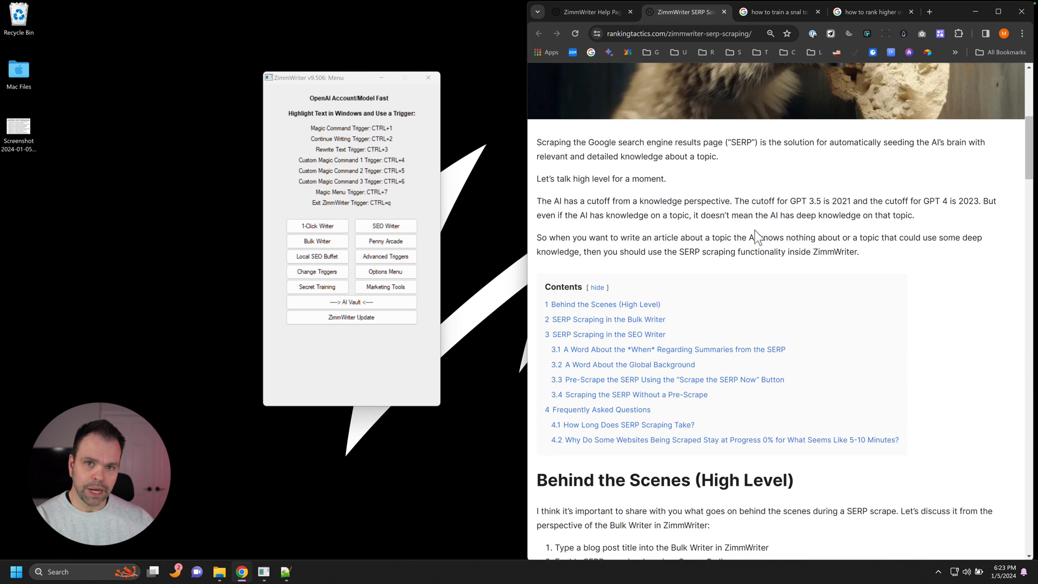
mouse_move(431, 234)
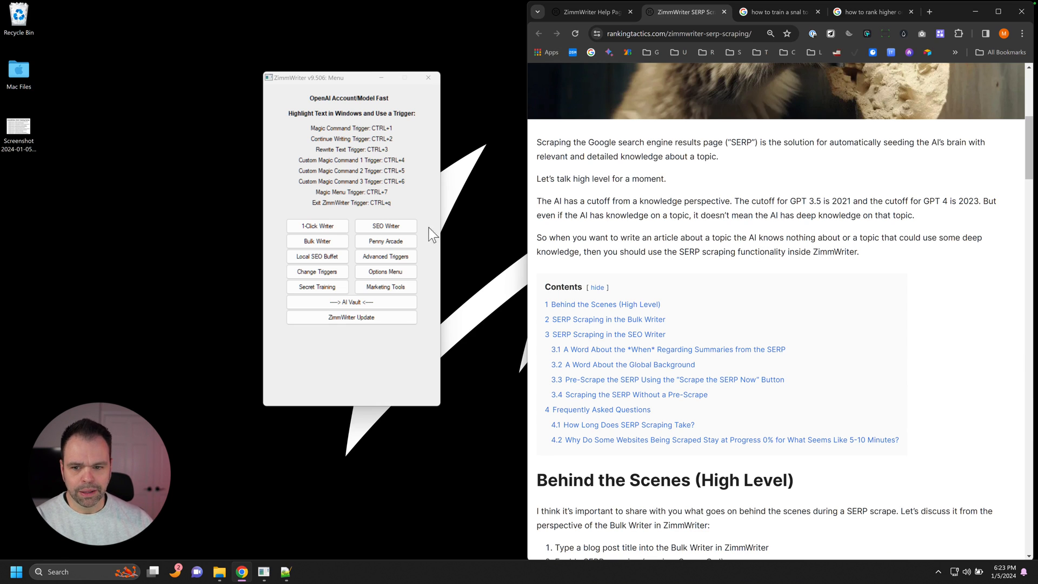
Start a Bulk Blog Writer post titled 'how to rank higher on google'
click(317, 240)
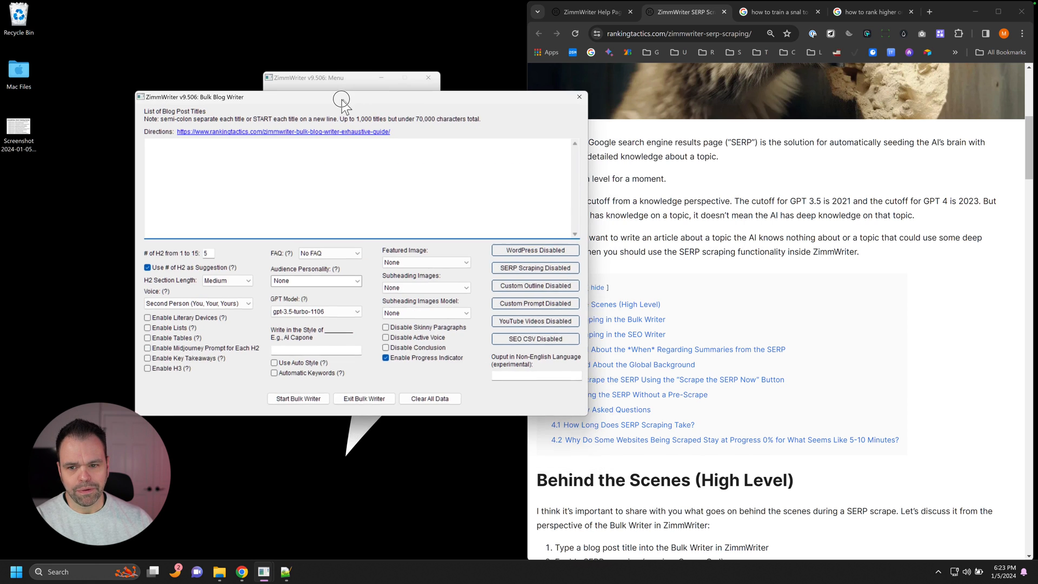
click(578, 96)
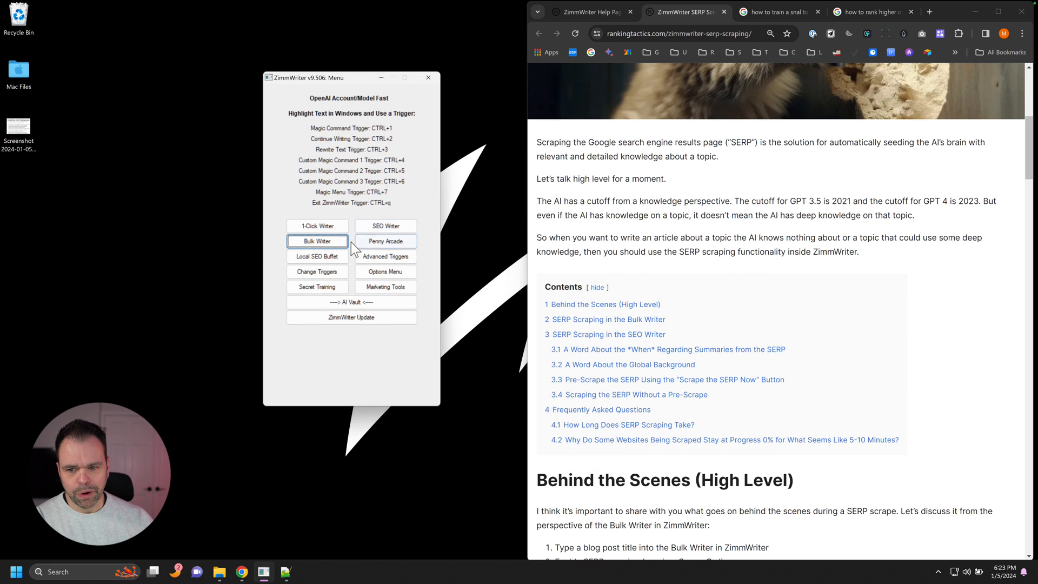
click(317, 241)
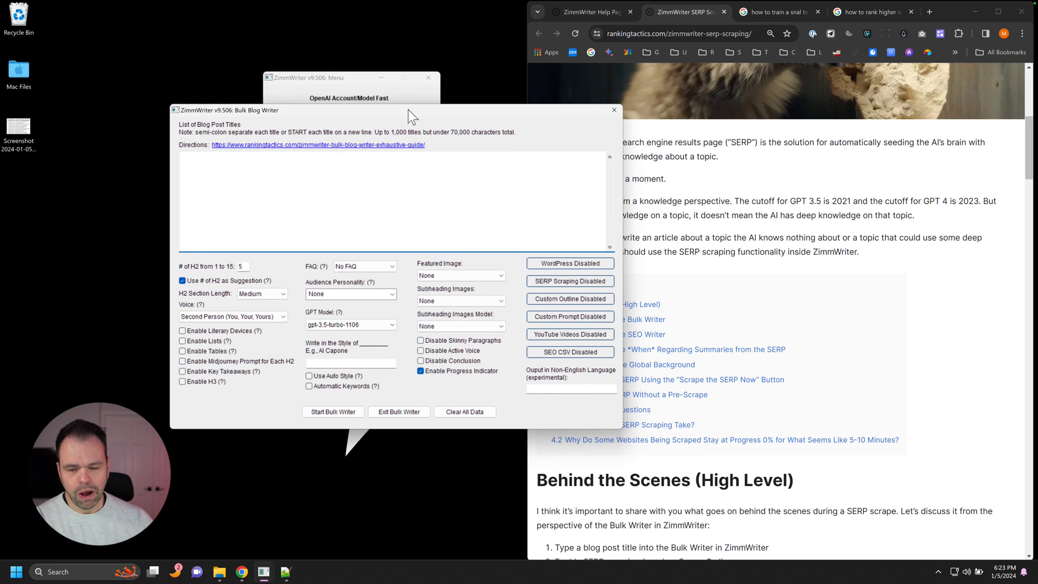
text(how to rank higher on google)
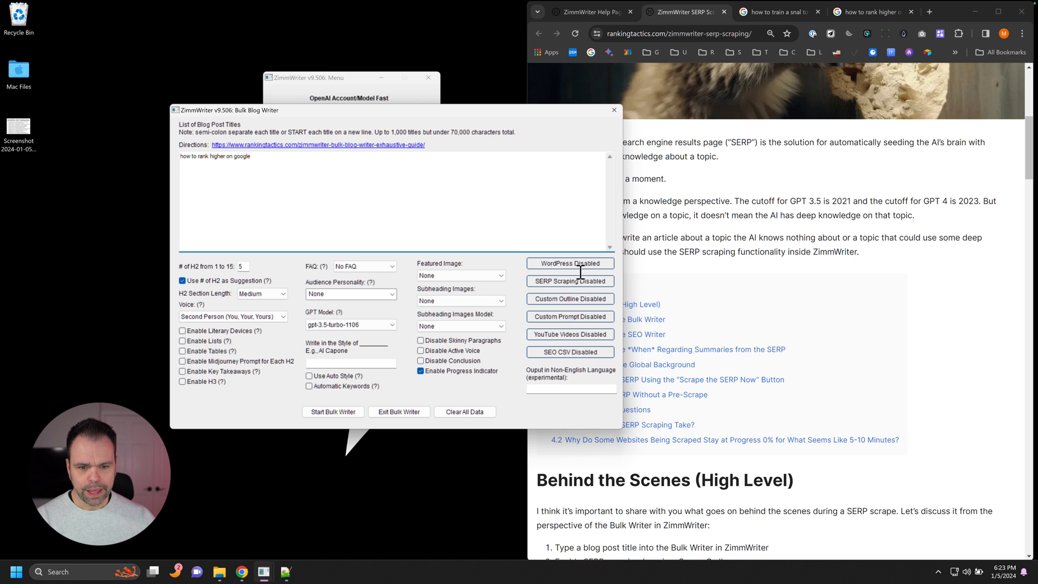
Enable SERP scraping in the bulk writer's SERP Scraping settings
click(570, 282)
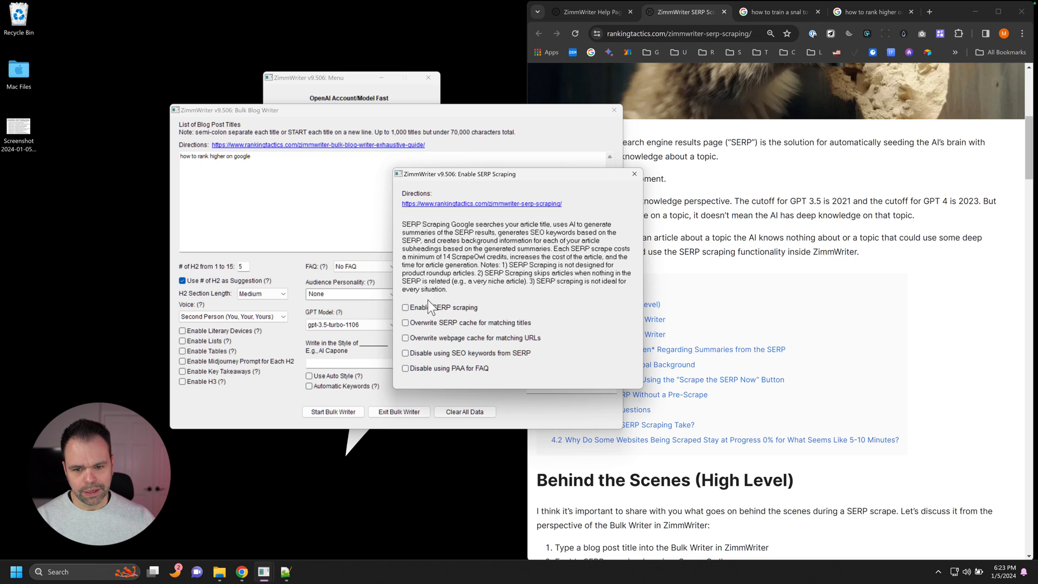
click(405, 307)
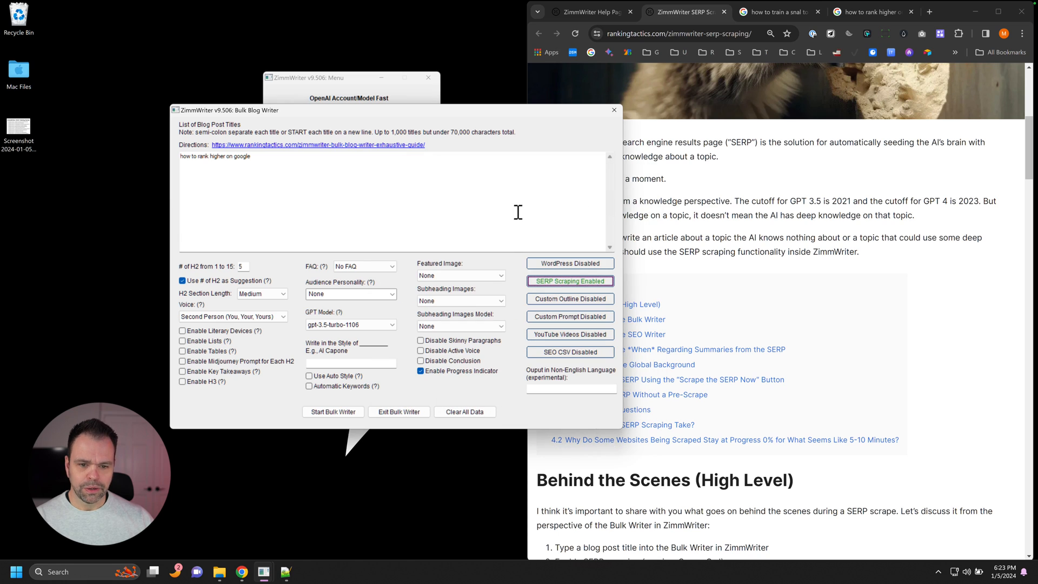
mouse_move(525, 199)
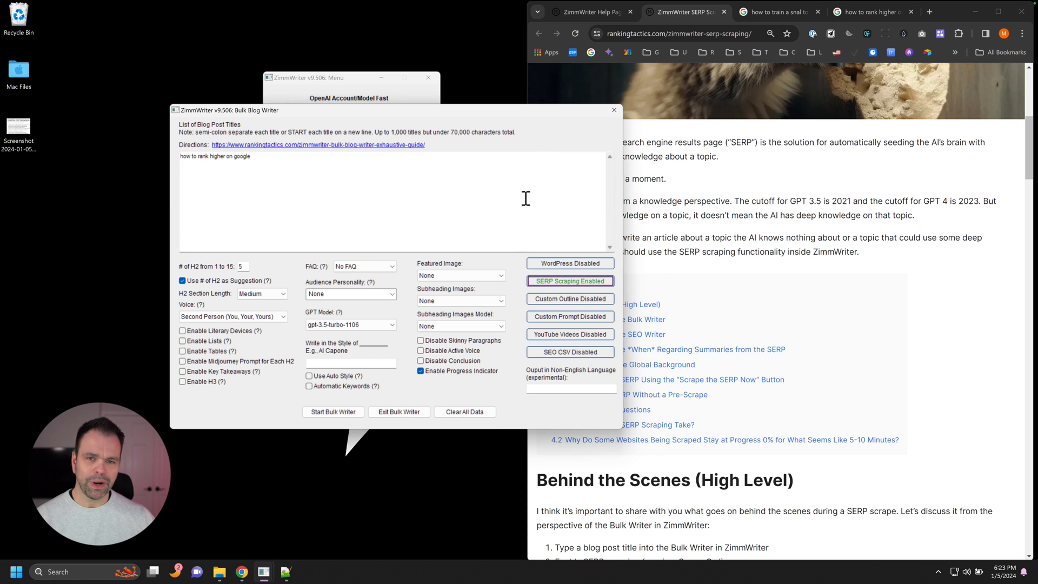
mouse_move(361, 400)
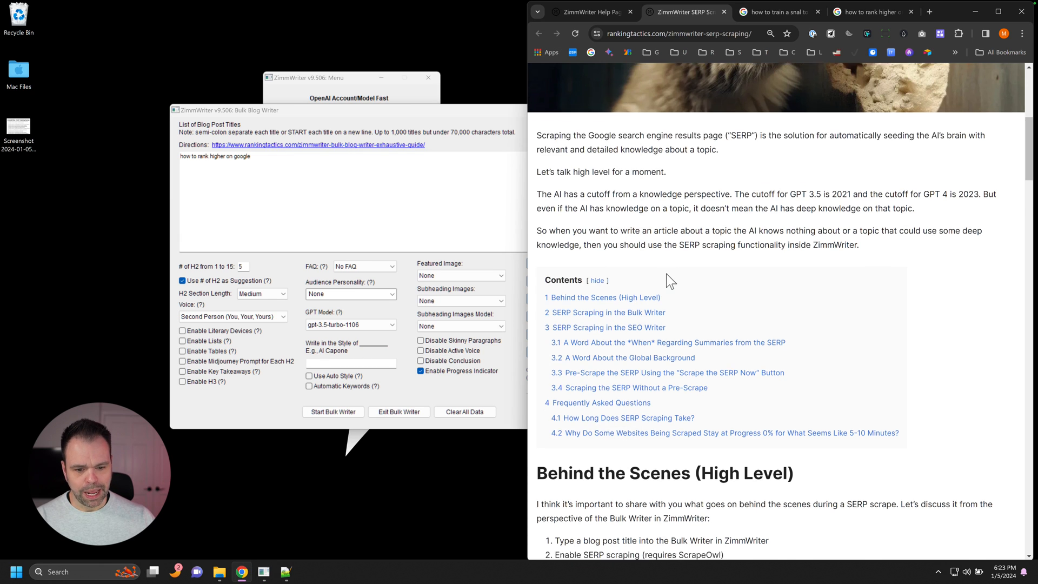
Scroll the guide down to the Behind the Scenes (High Level) heading
scroll(down, 3)
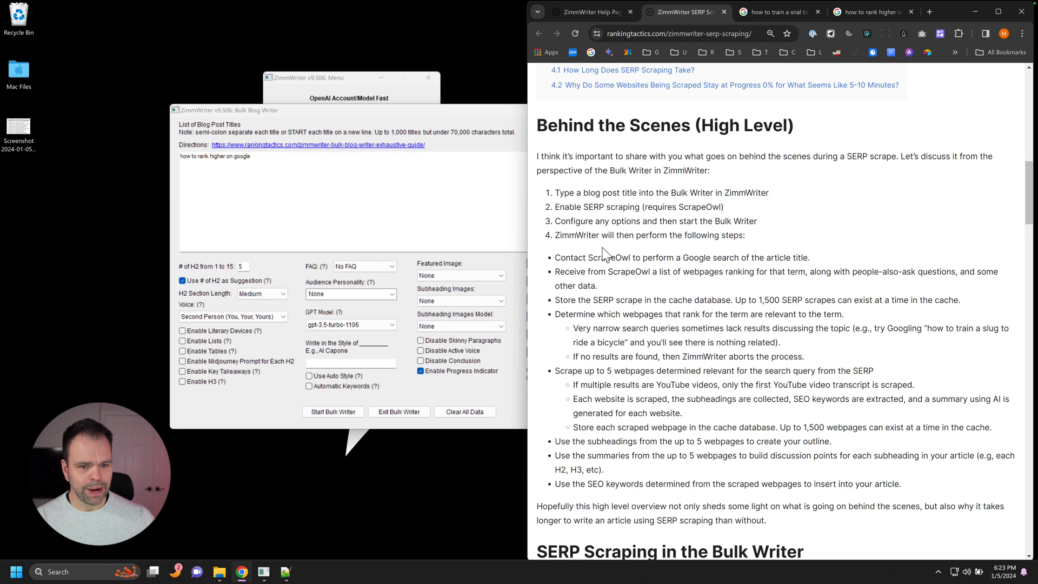
mouse_move(594, 240)
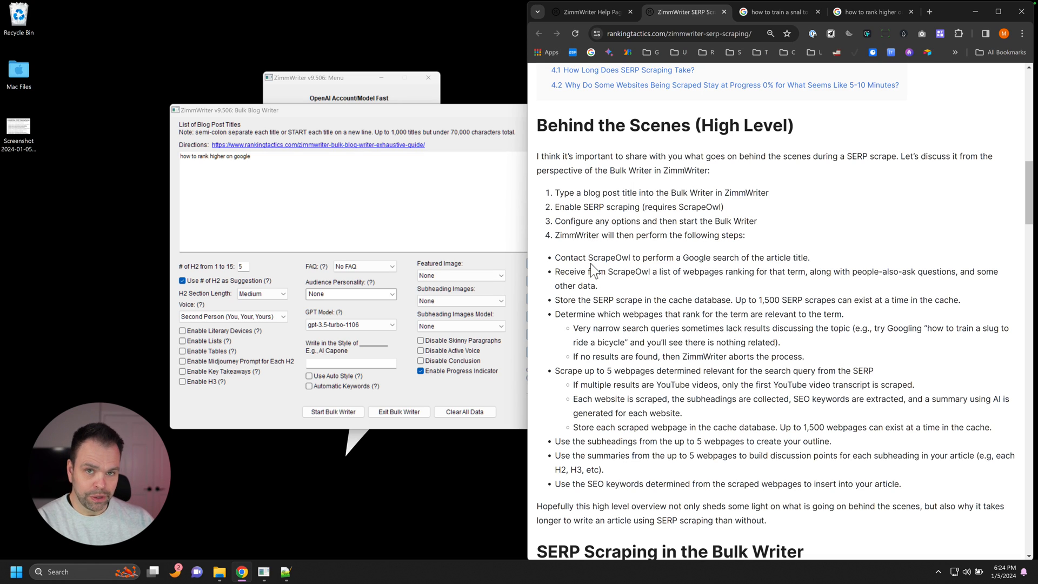
mouse_move(574, 260)
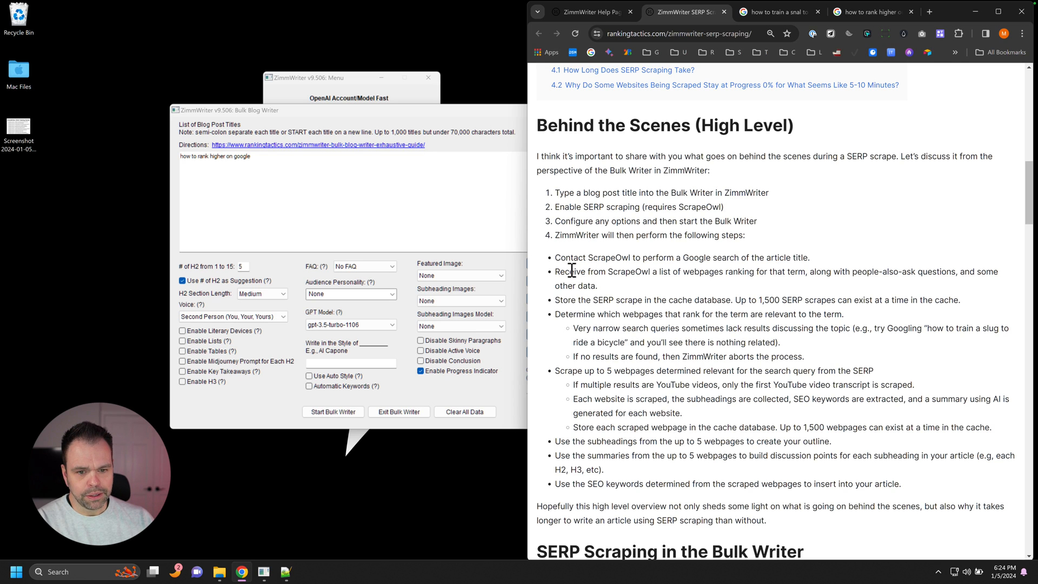
Review the Google results for the title and the guide's step on finding relevant webpages
click(871, 12)
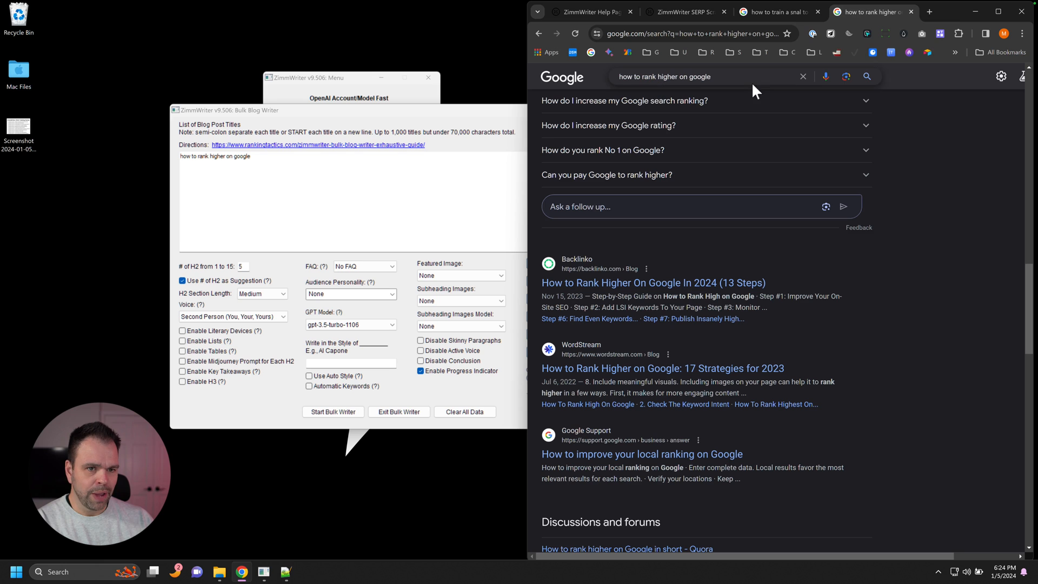
scroll(down, 3)
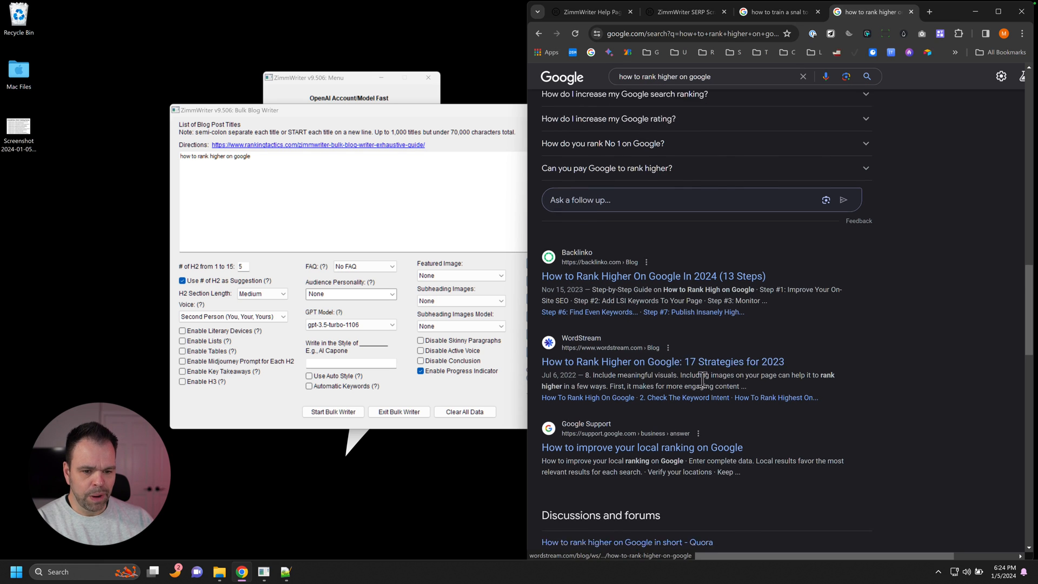
scroll(down, 3)
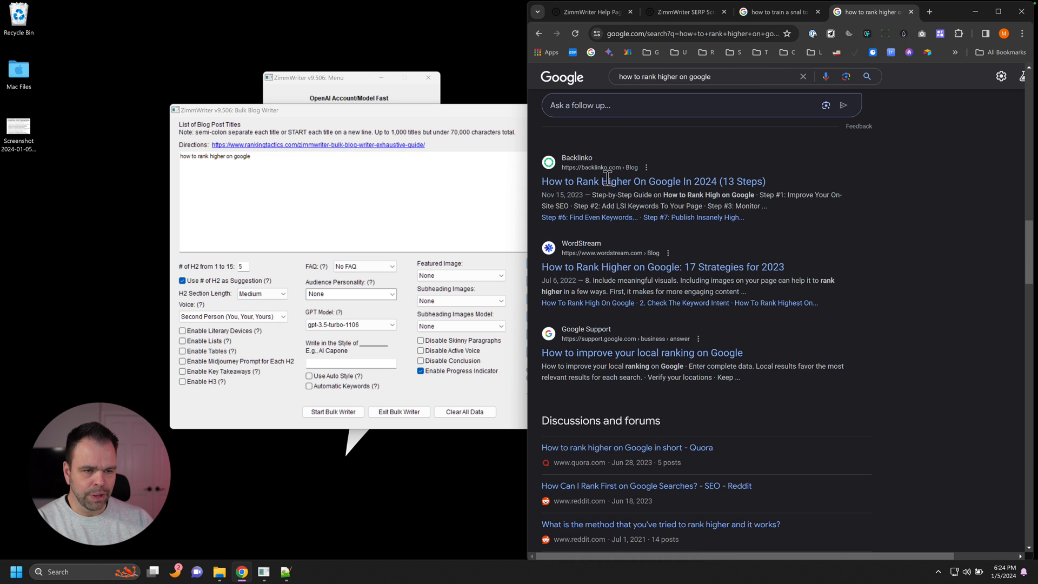
click(683, 12)
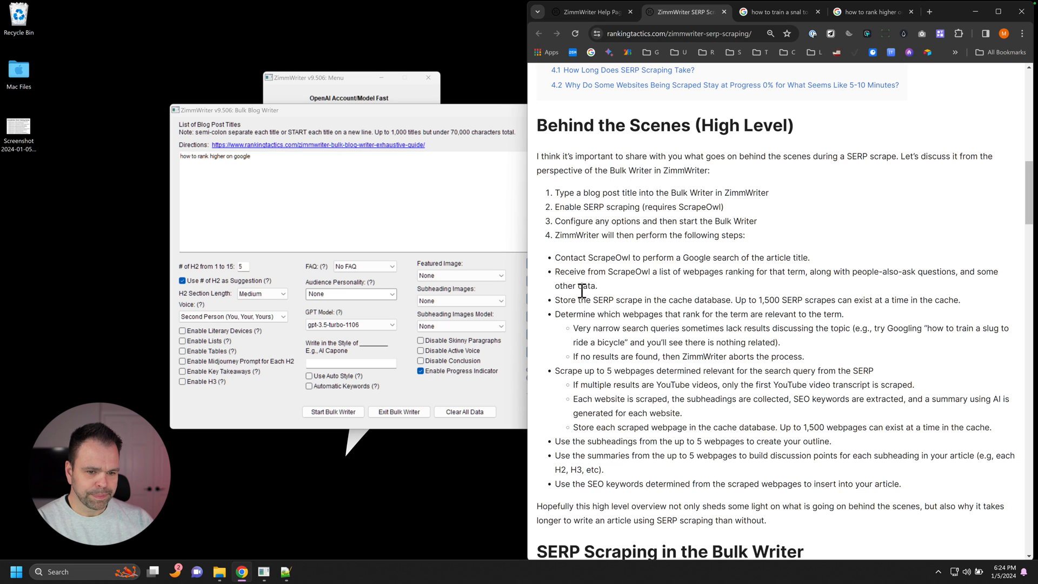
double_click(642, 300)
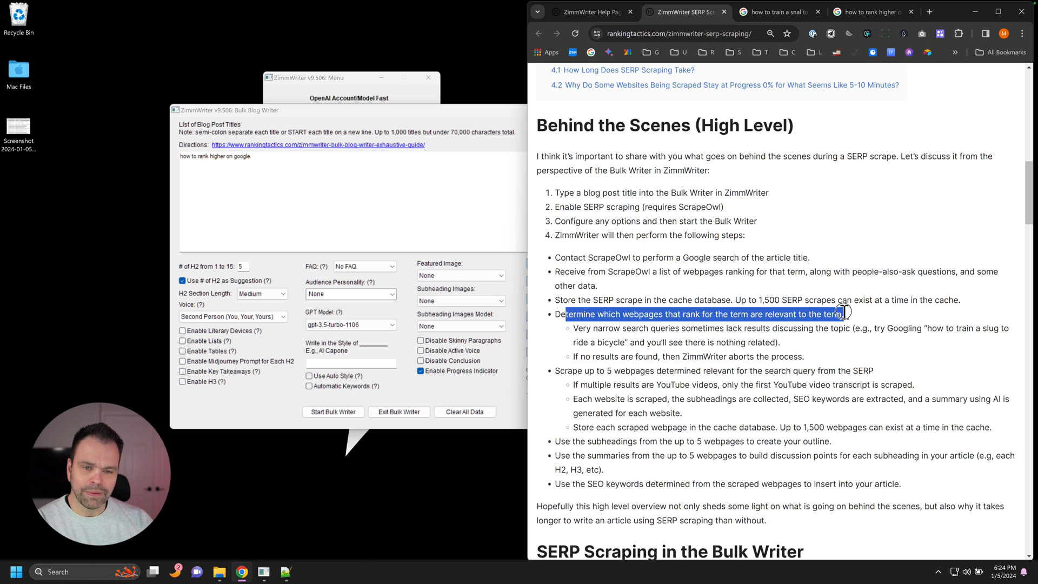
Scroll further down the Google results past forums and videos to more ranking articles
click(874, 11)
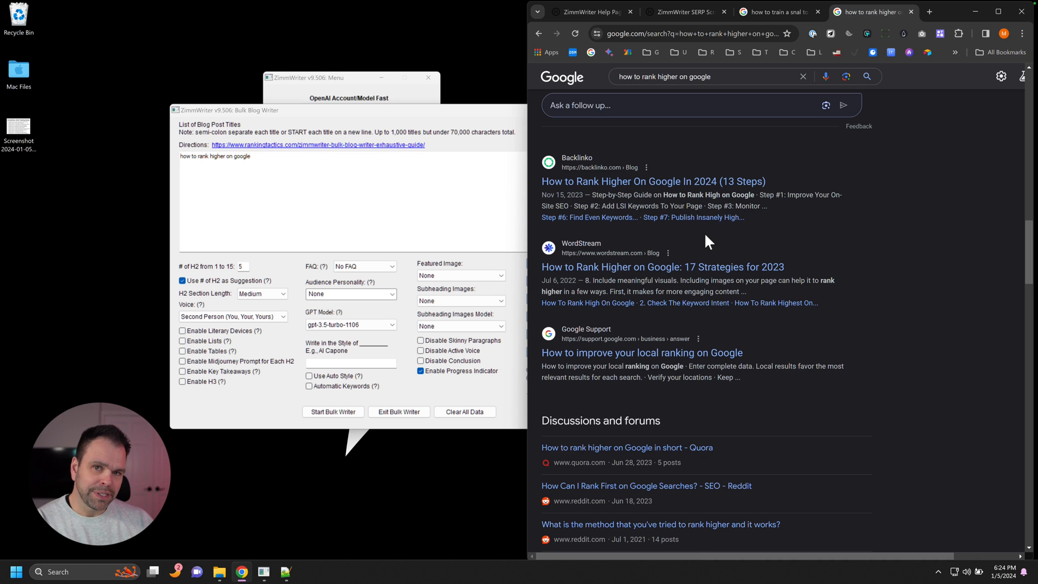
scroll(down, 3)
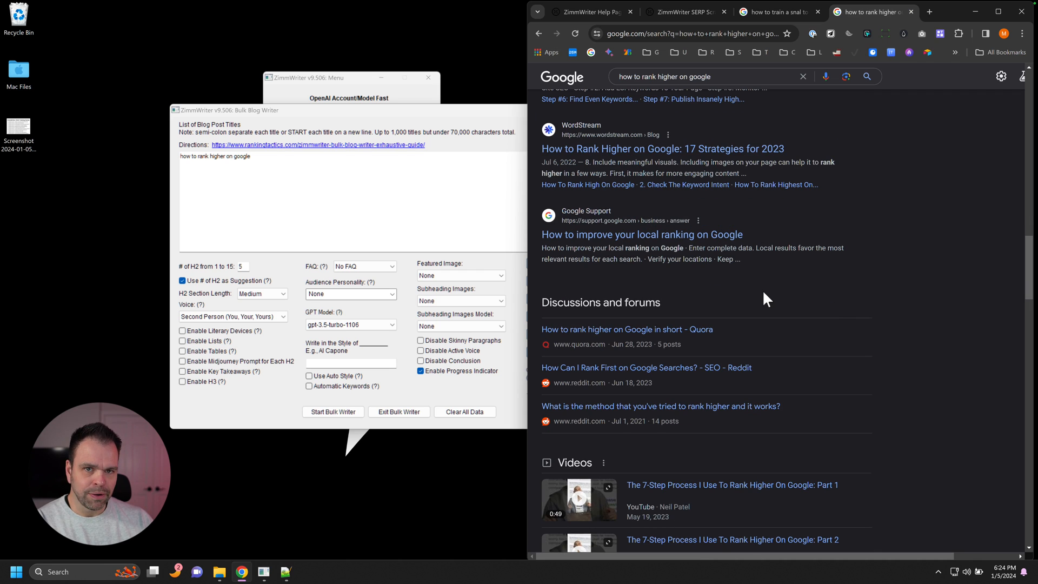
scroll(down, 3)
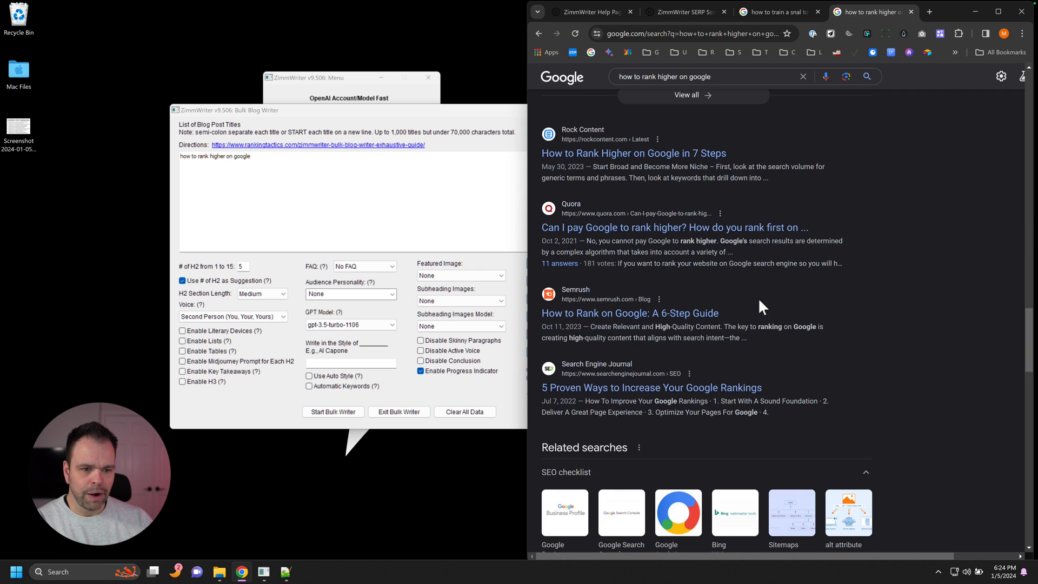
Search 'how to train a snail to ride a unicycle' and scroll the unrelated unicycle results
click(774, 12)
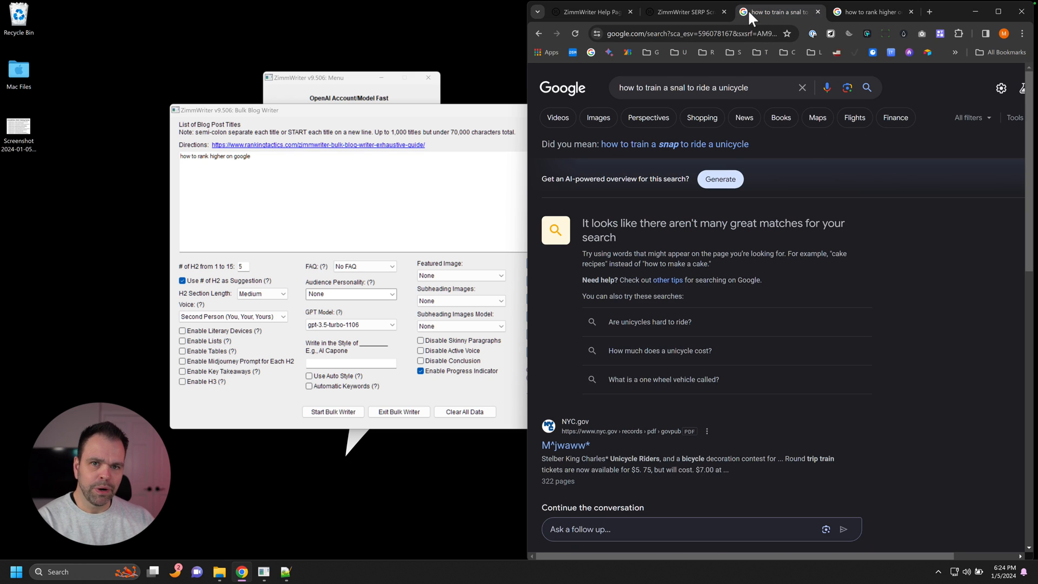
mouse_move(753, 42)
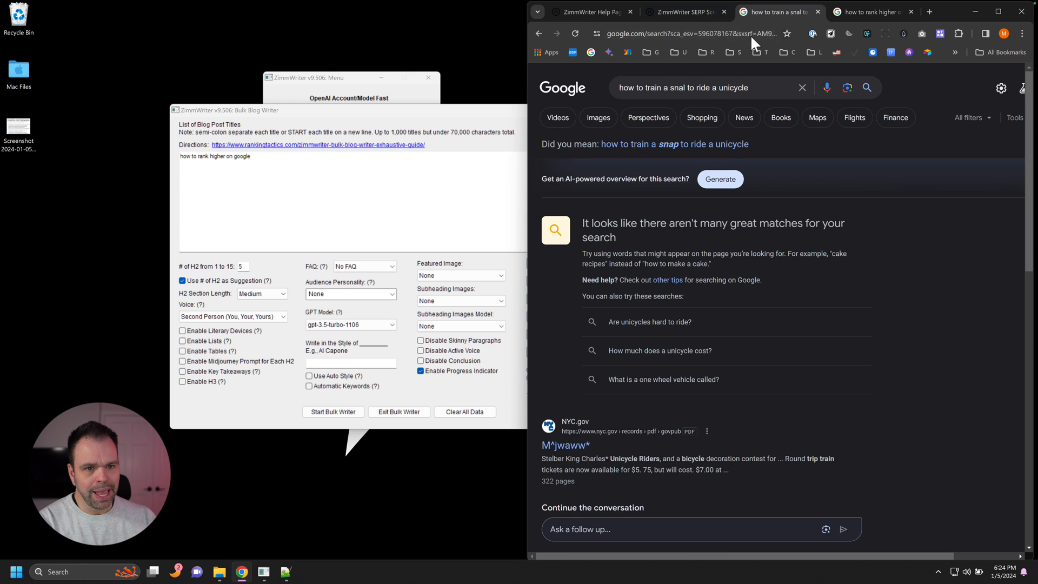
mouse_move(687, 86)
text(i)
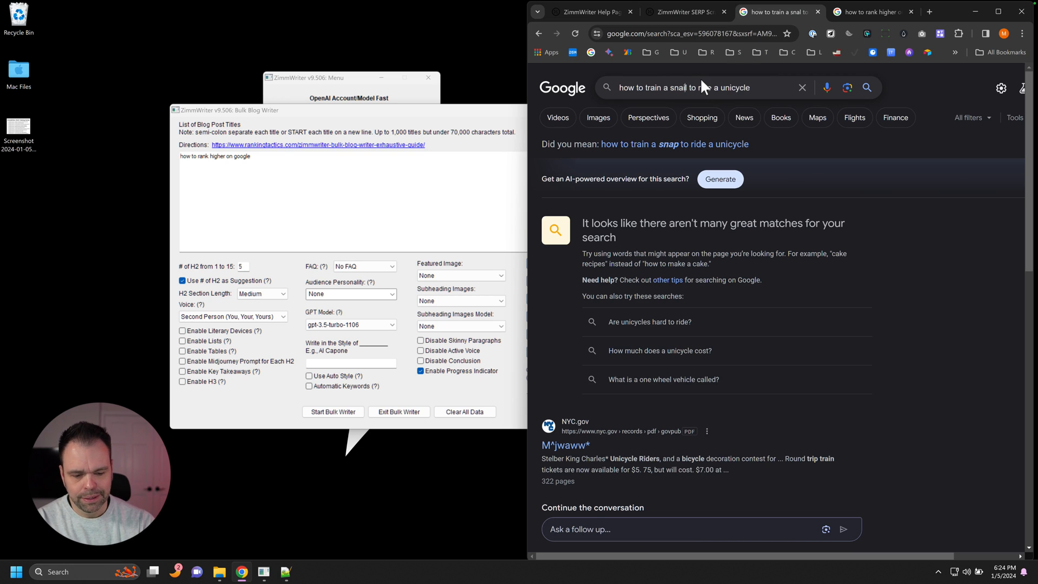
key(Return)
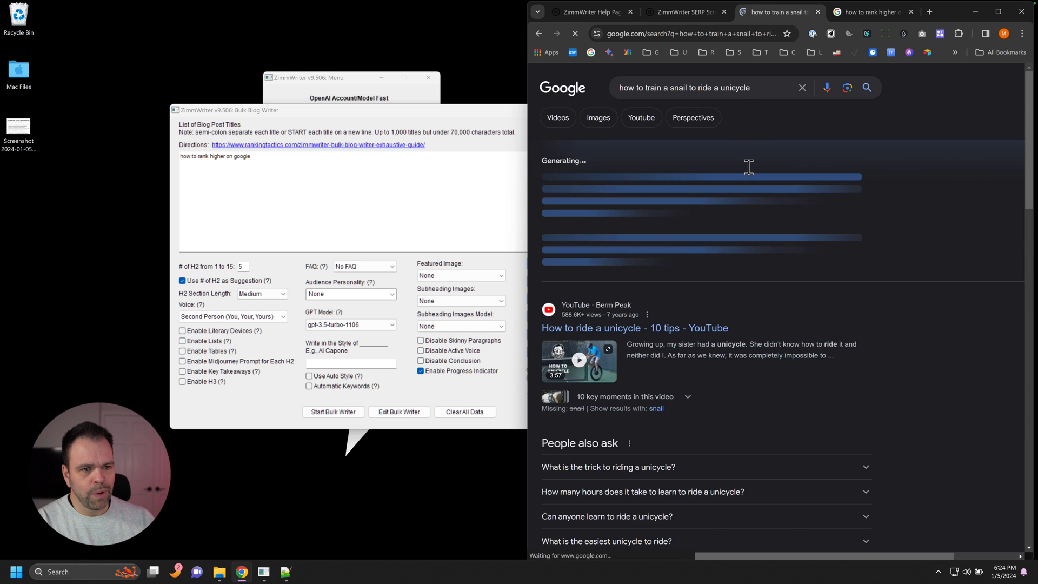
scroll(down, 3)
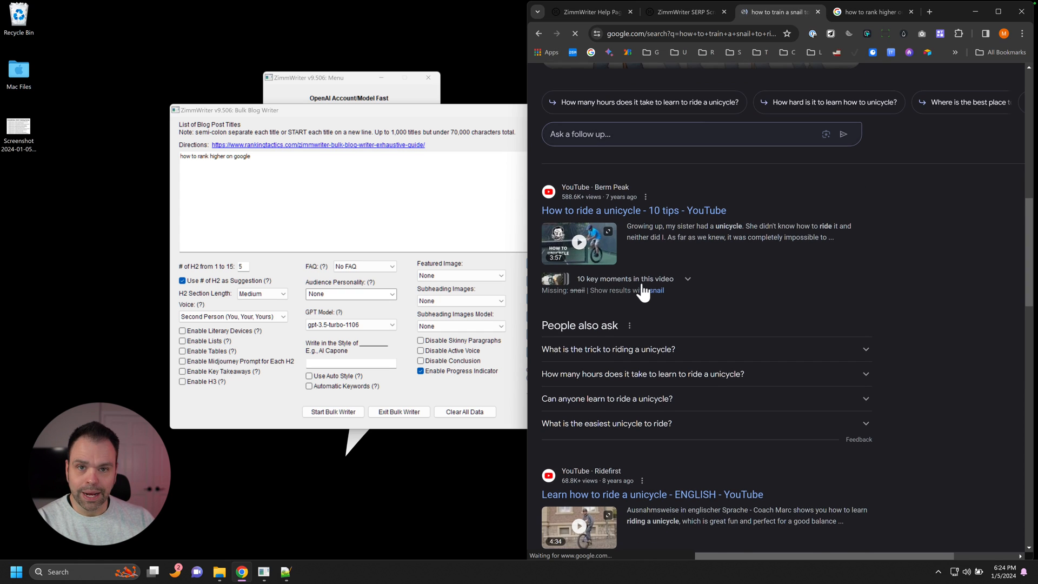
scroll(down, 3)
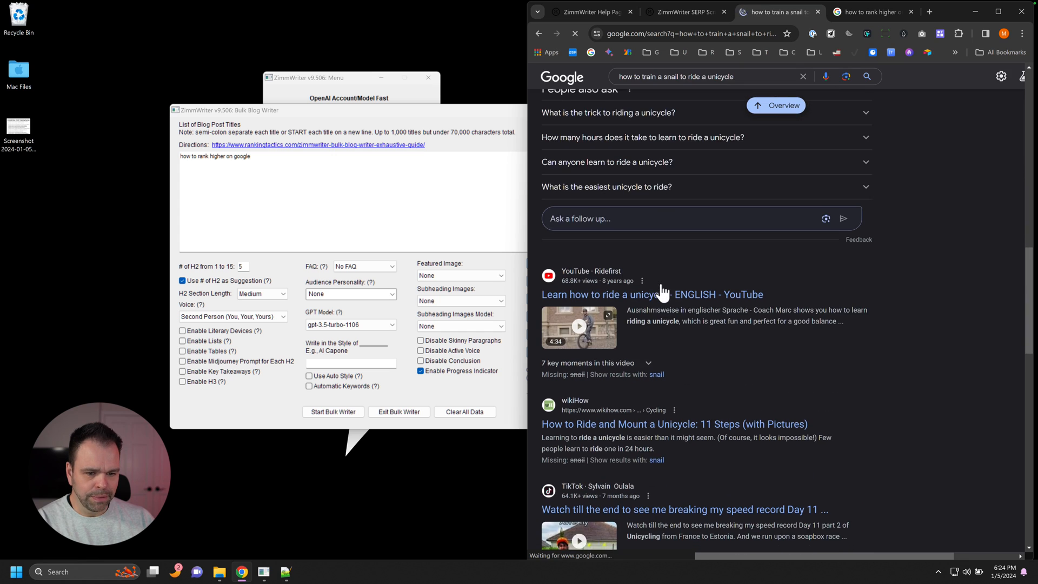
scroll(down, 3)
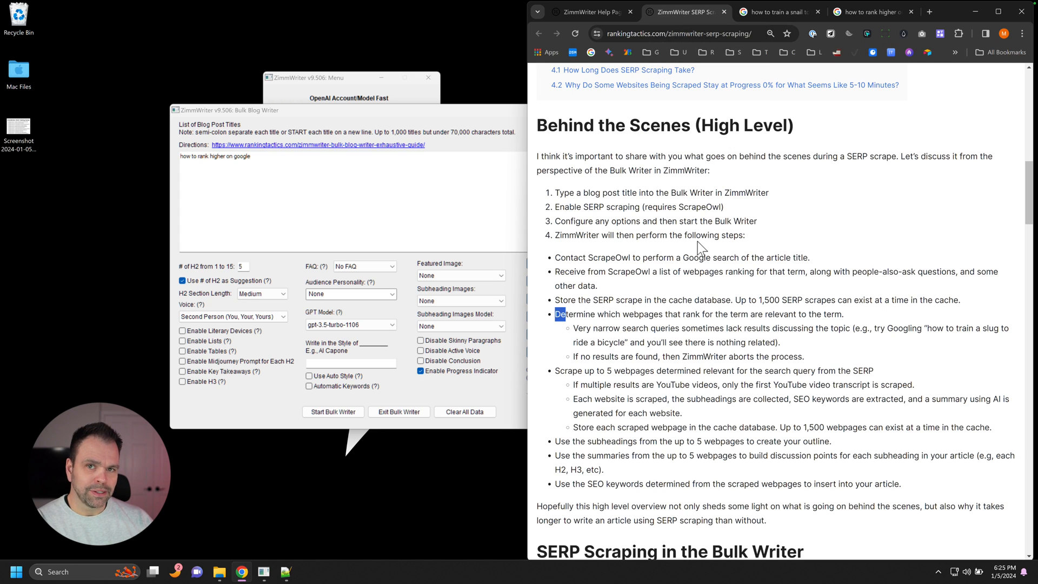
mouse_move(697, 340)
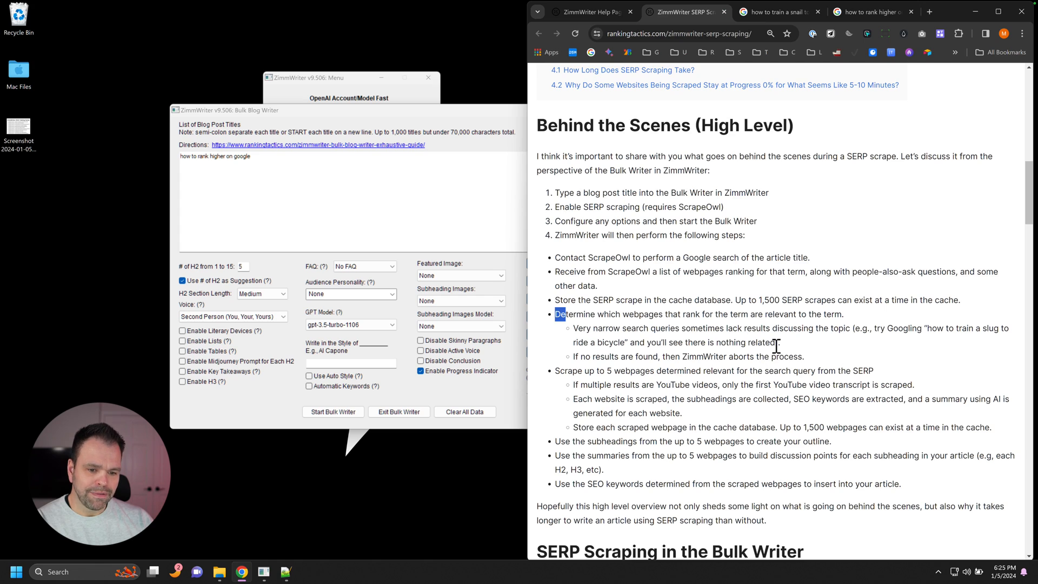
mouse_move(771, 344)
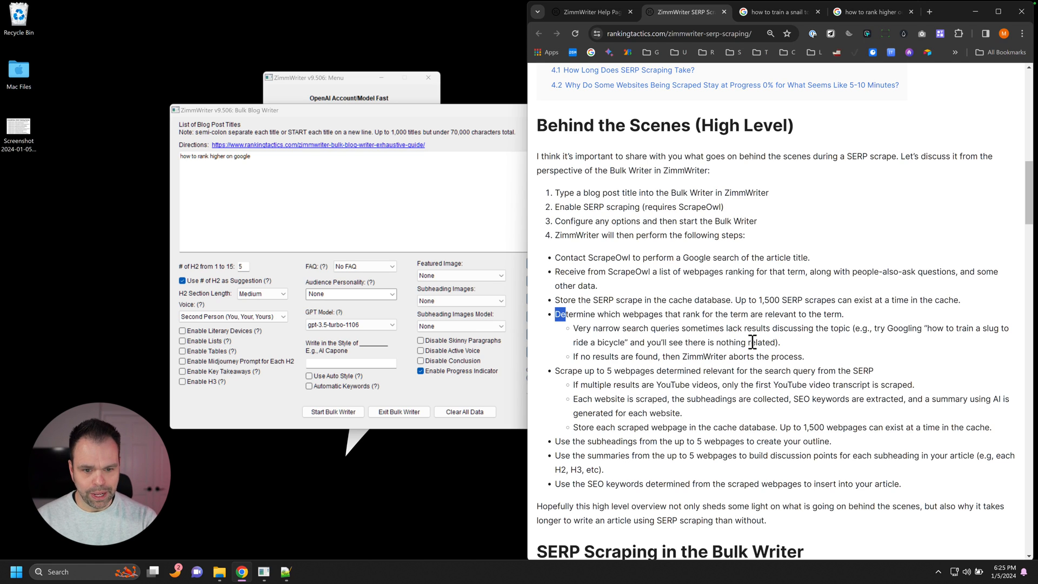
mouse_move(840, 359)
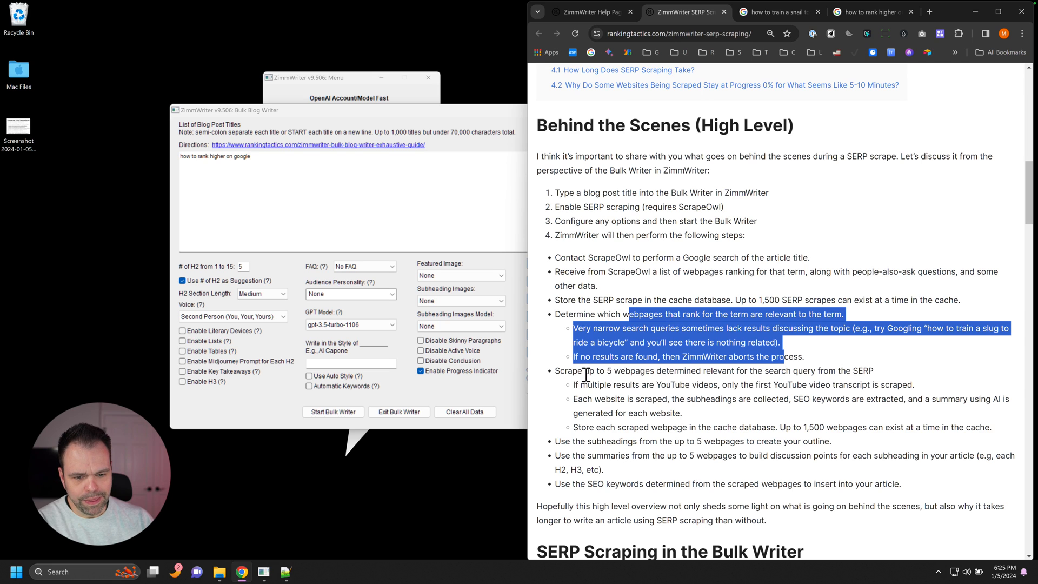
Leave the Bulk Blog Writer and switch to the SEO Blog Writer
scroll(down, 3)
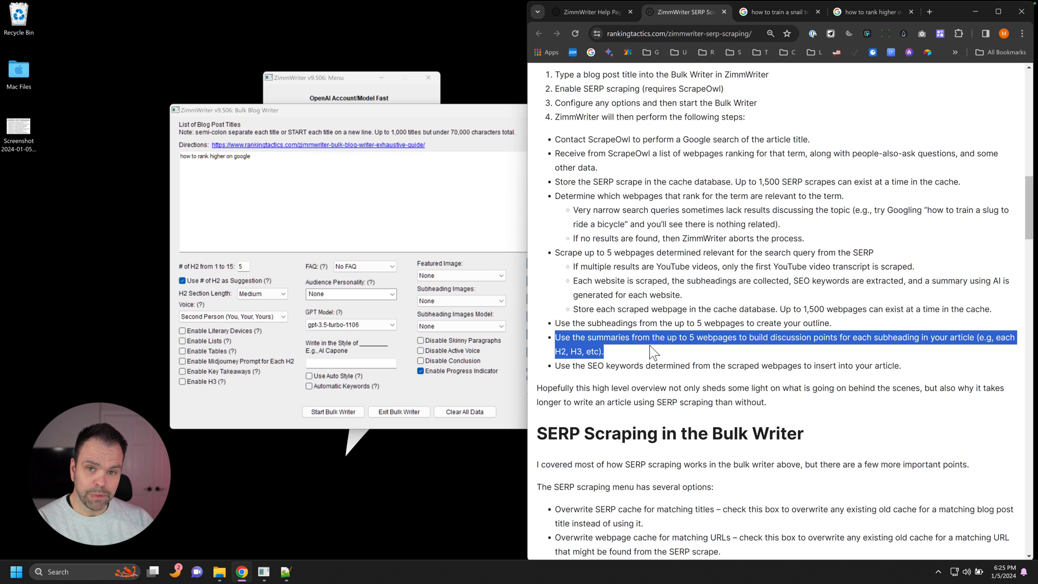
mouse_move(838, 351)
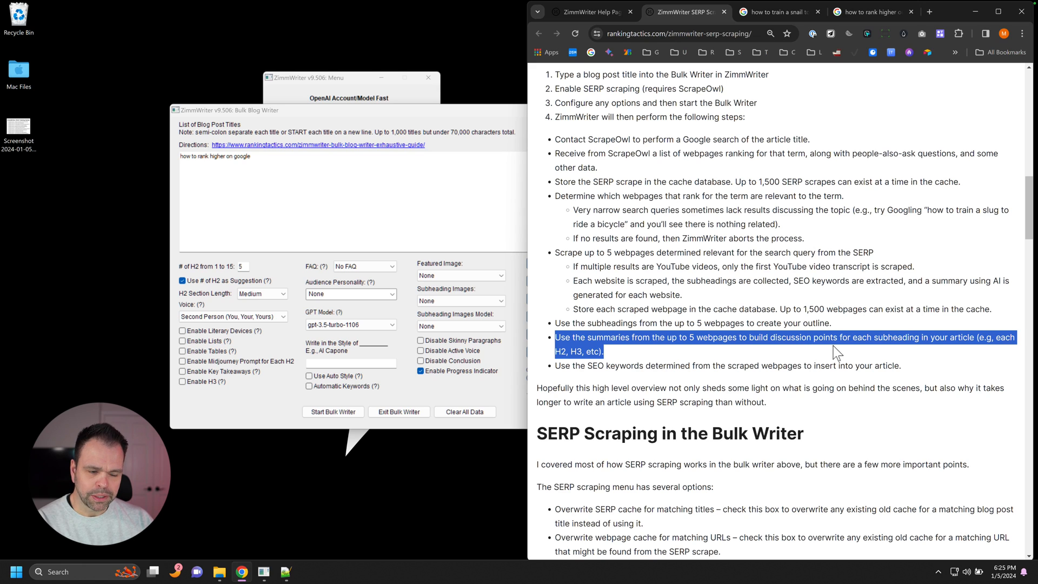
mouse_move(865, 350)
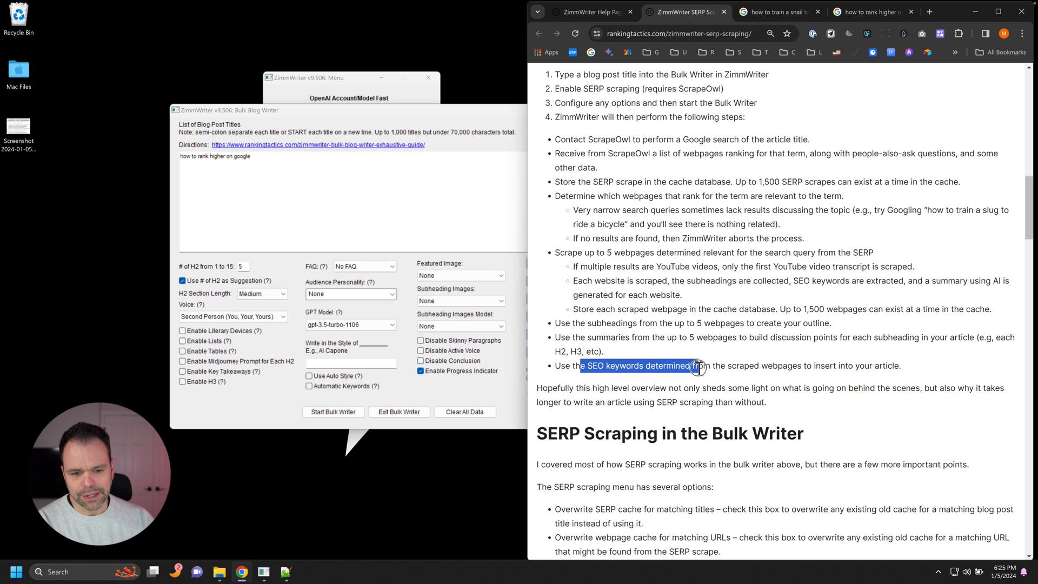
mouse_move(760, 369)
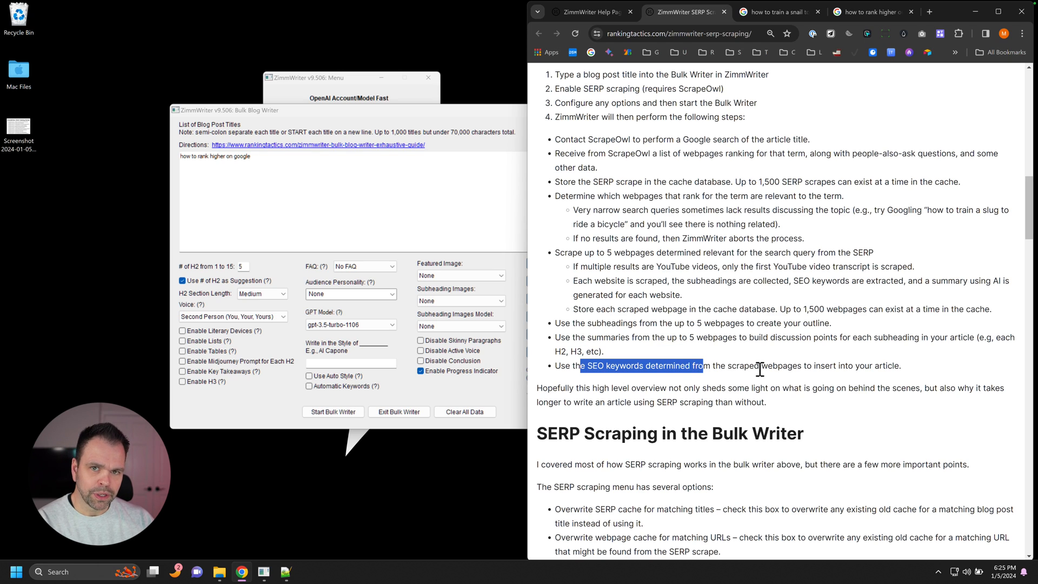
mouse_move(800, 369)
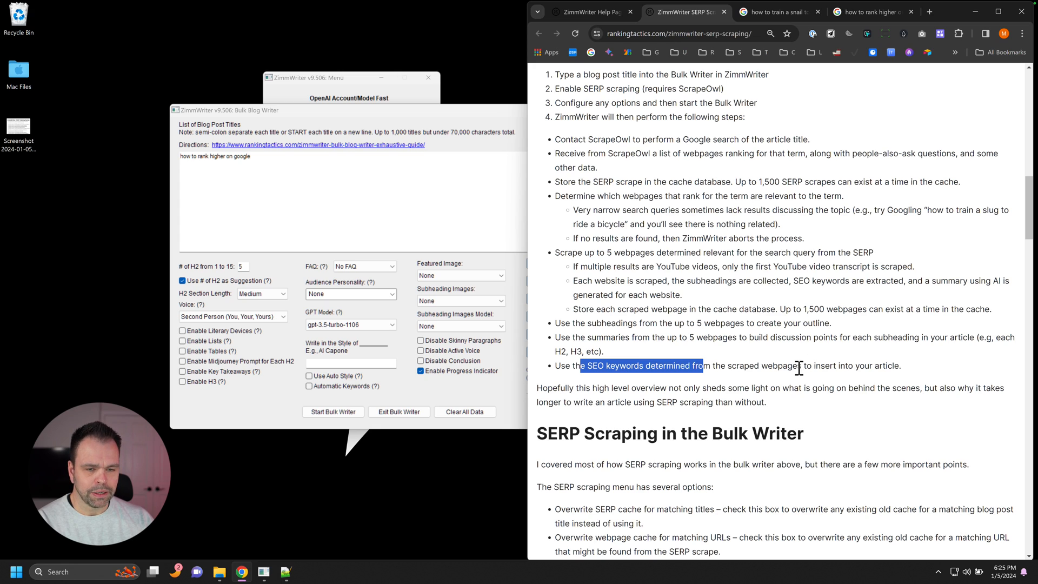
mouse_move(788, 341)
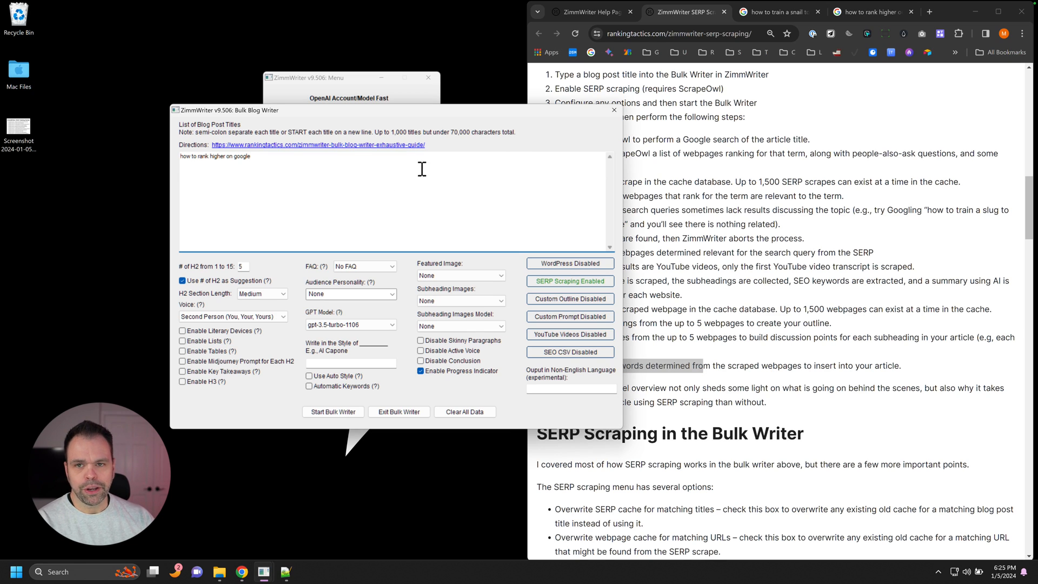
mouse_move(498, 143)
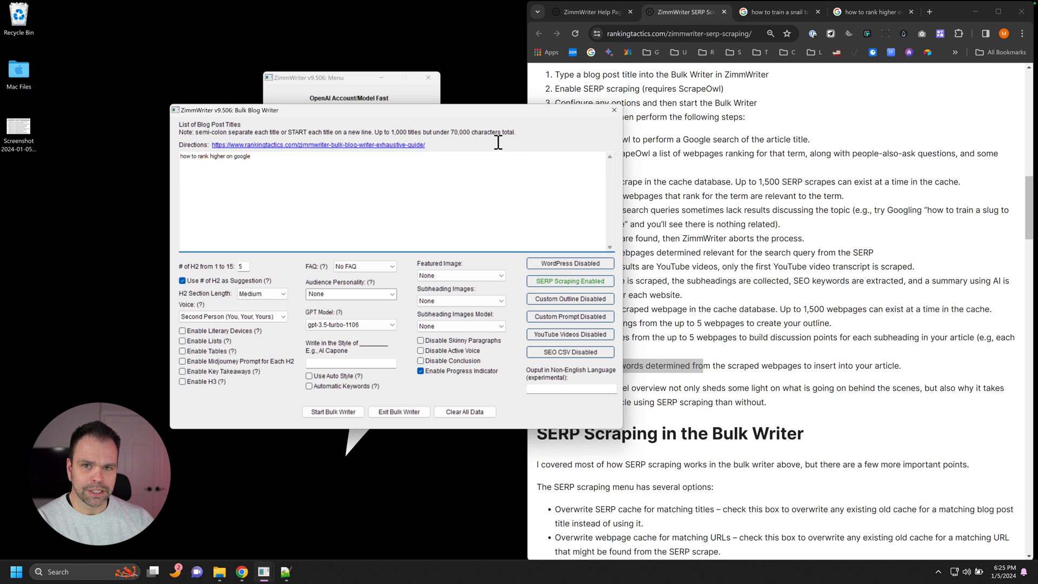
click(399, 411)
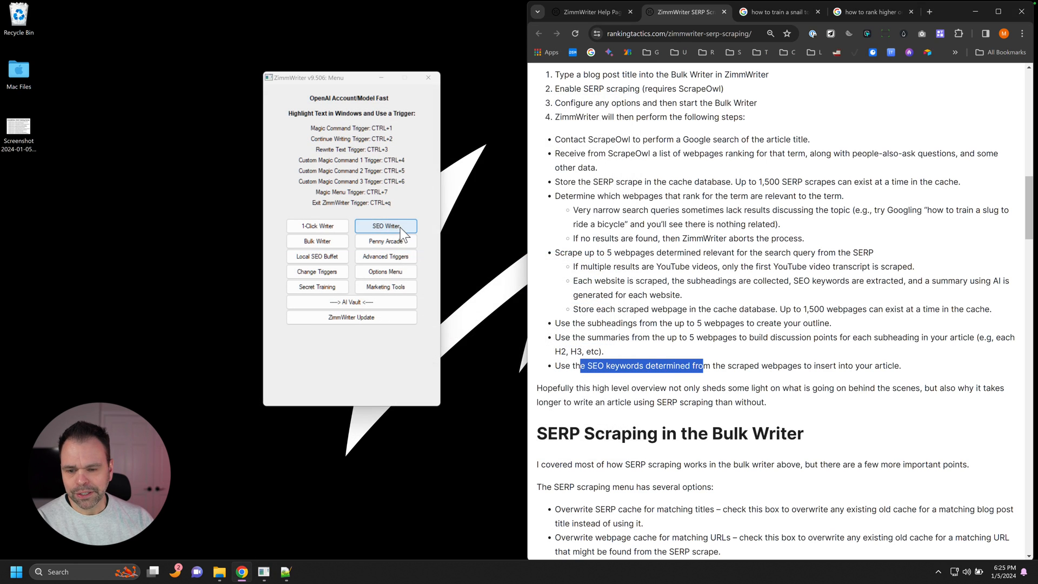
click(386, 226)
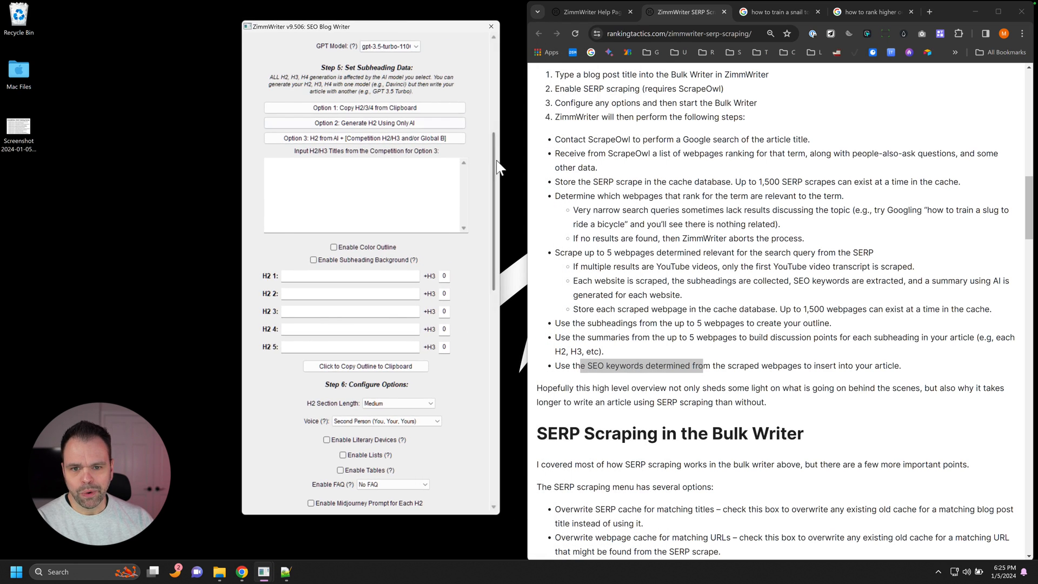
Set the SEO Writer title to 'how to rank higher on google' and bring up SERP scraping settings
scroll(up, 3)
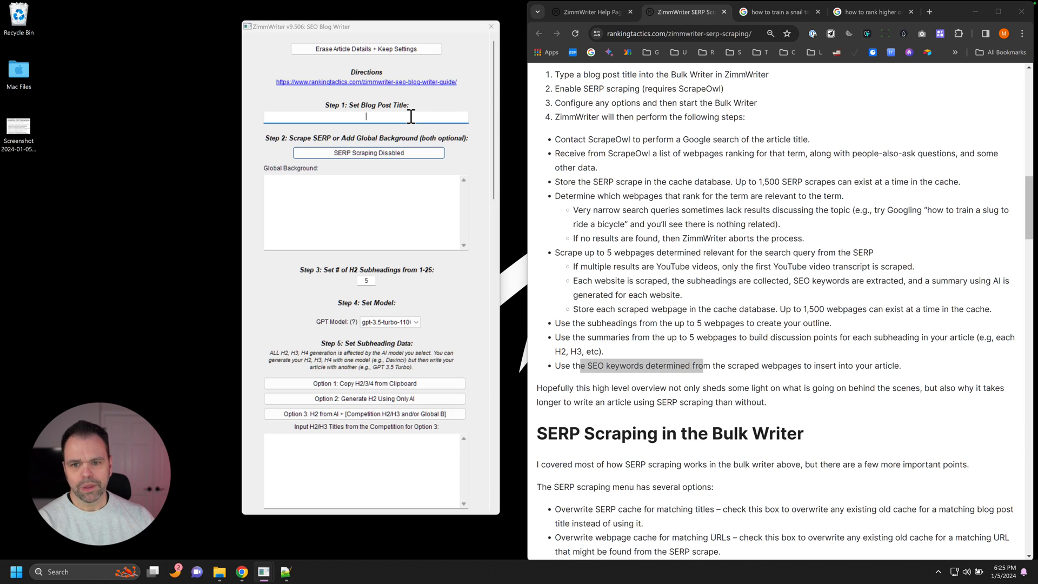
text(how to rank higher on google)
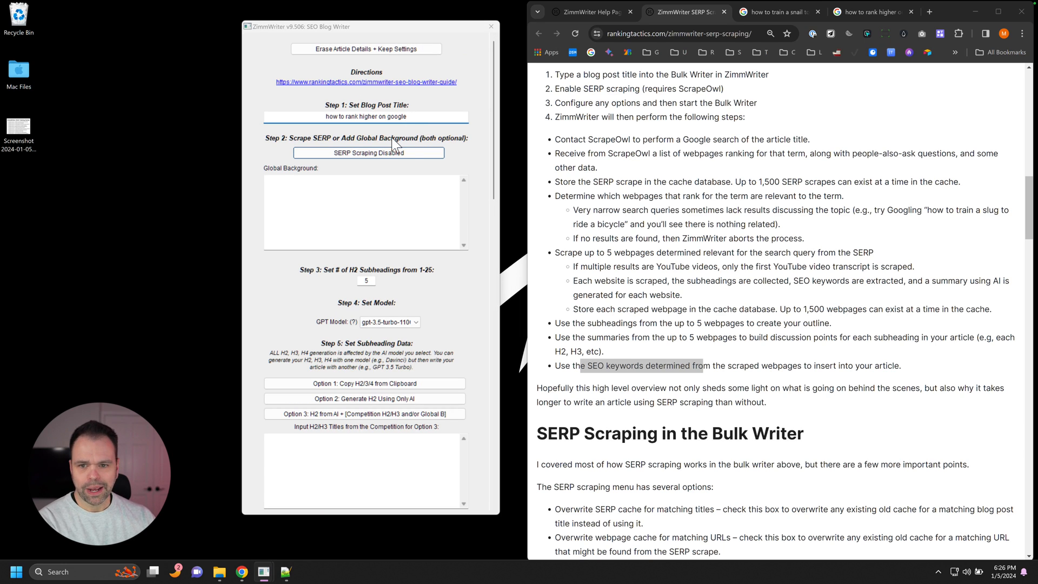
click(368, 152)
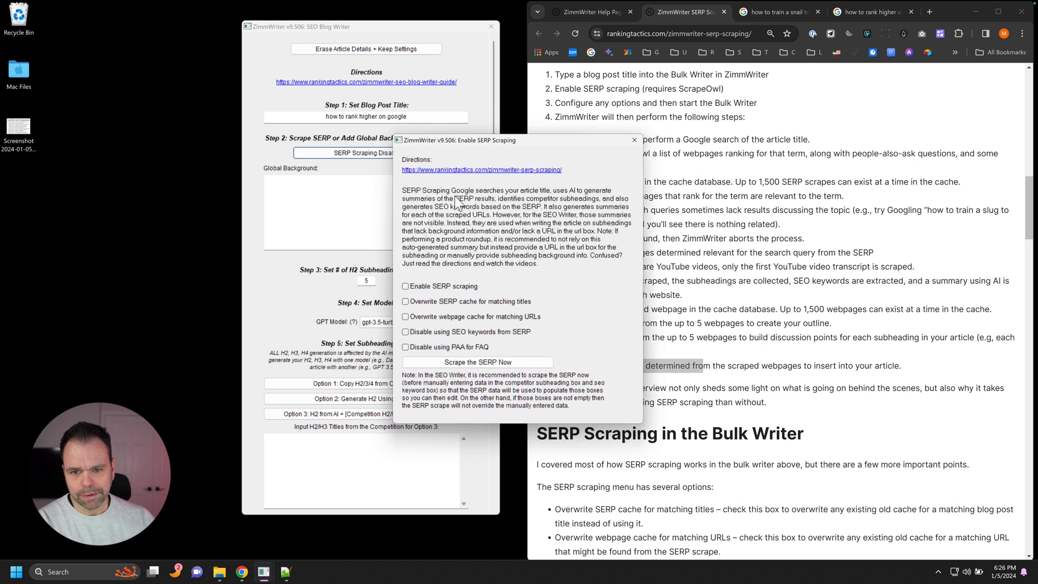
Enable SERP scraping for the SEO Writer post and review the writer's options
click(405, 286)
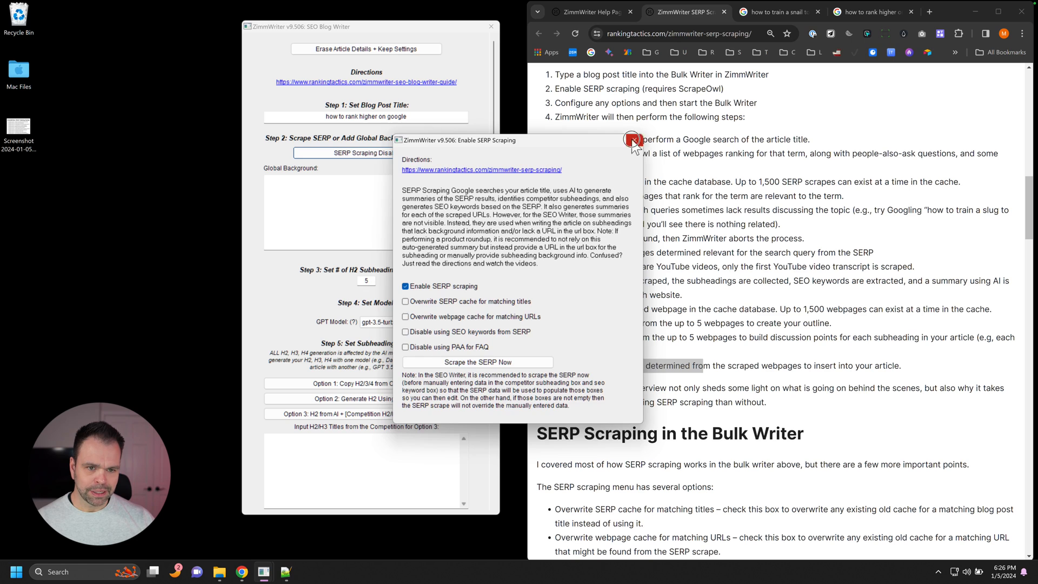
click(632, 141)
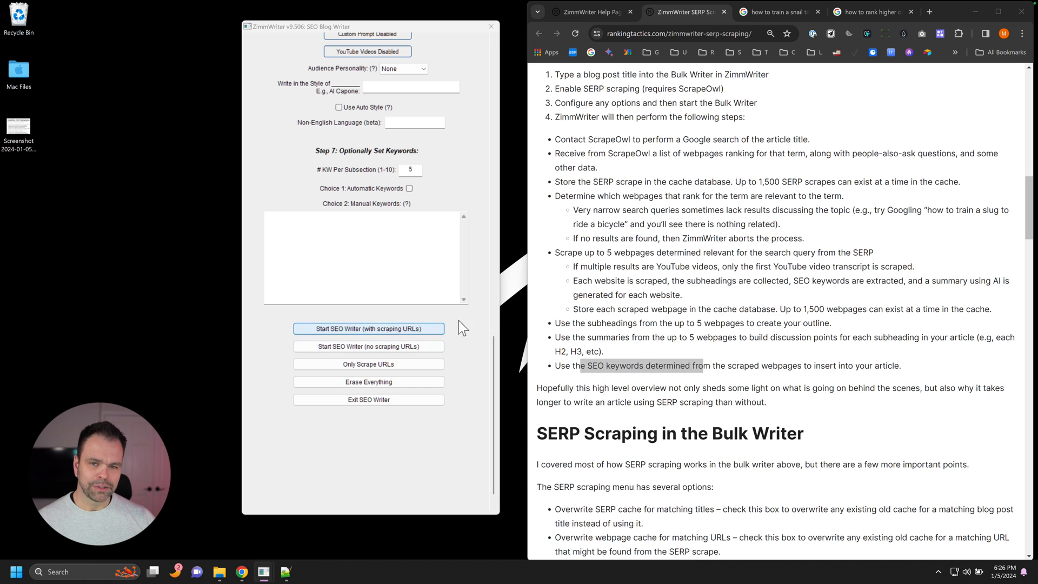
scroll(up, 3)
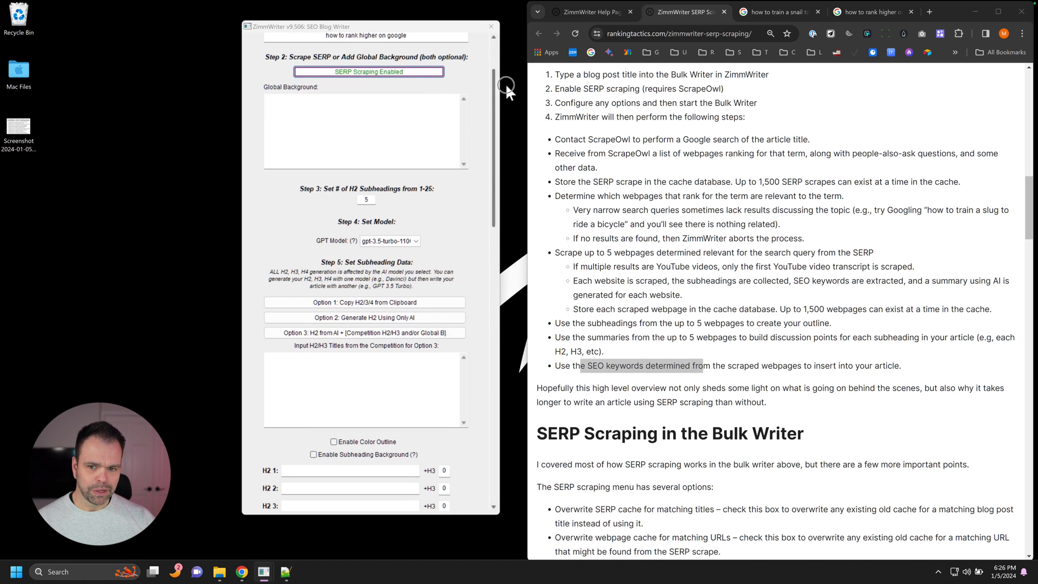
scroll(down, 3)
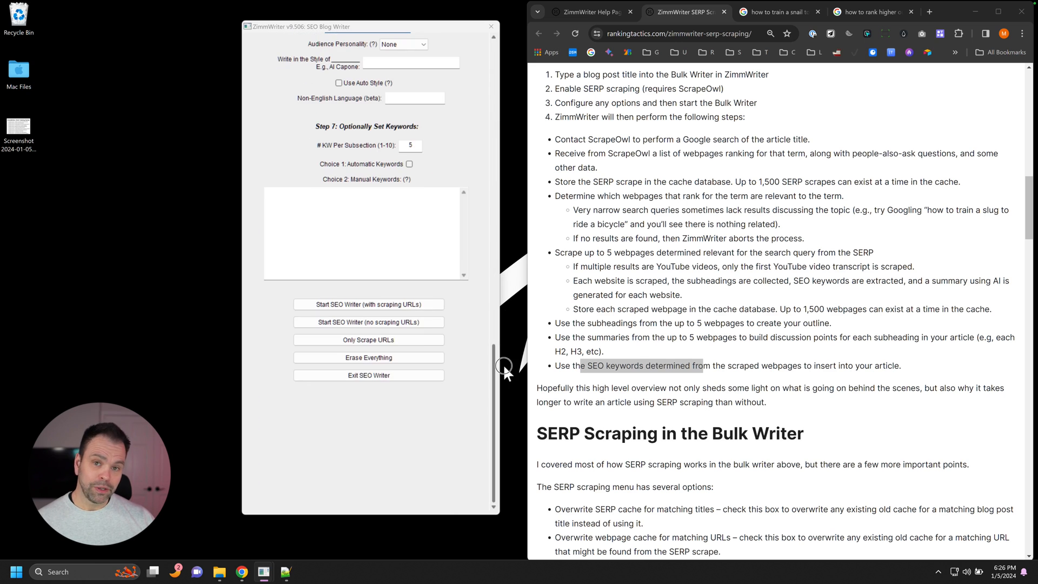
scroll(up, 3)
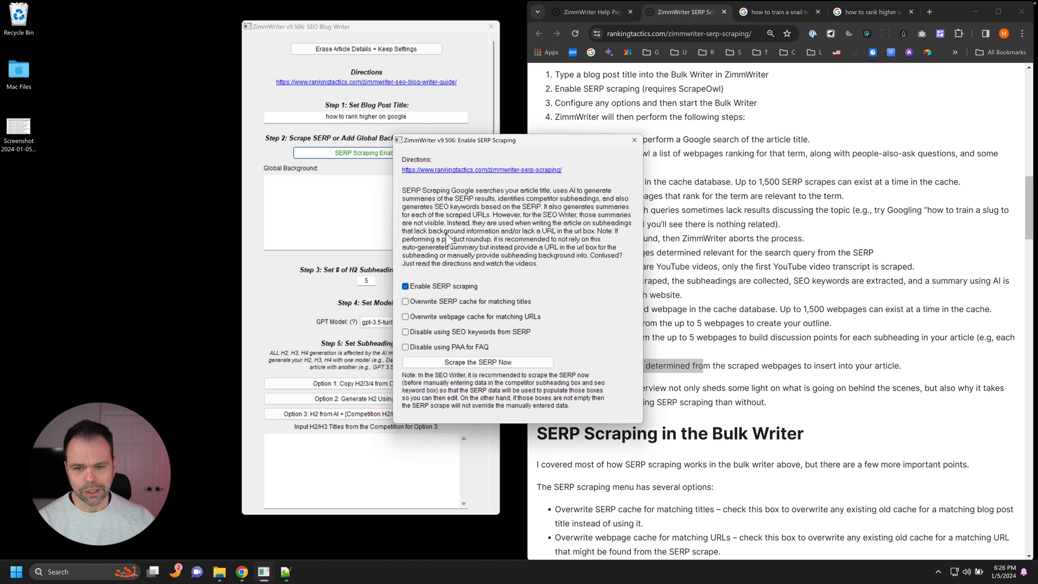
mouse_move(508, 382)
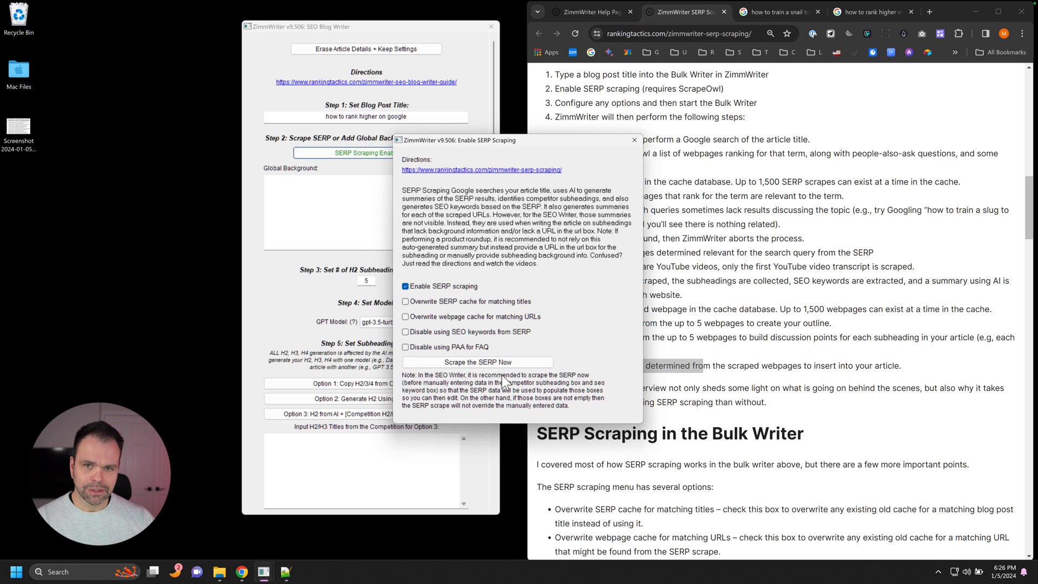
click(477, 362)
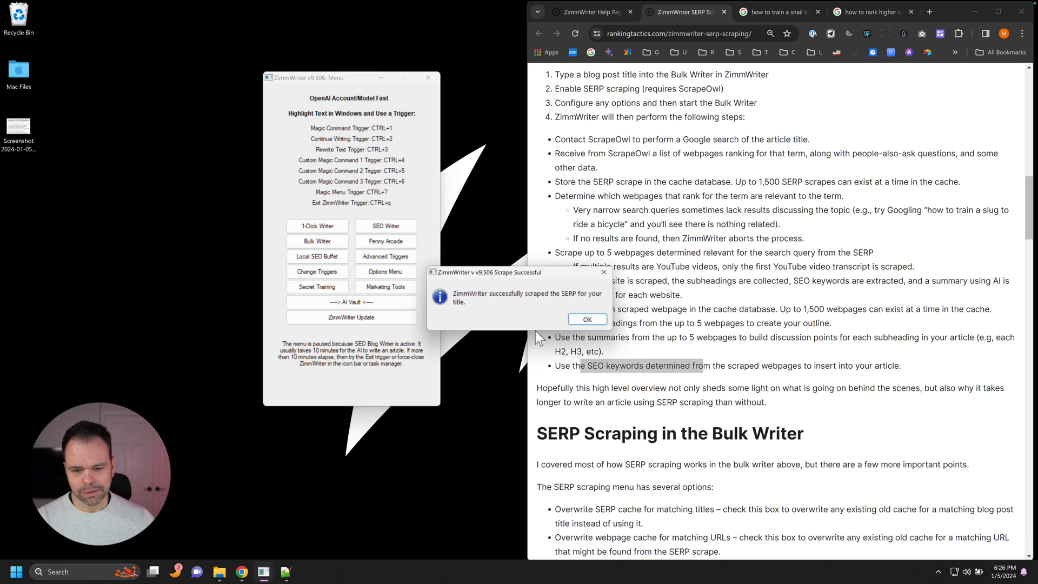
click(585, 320)
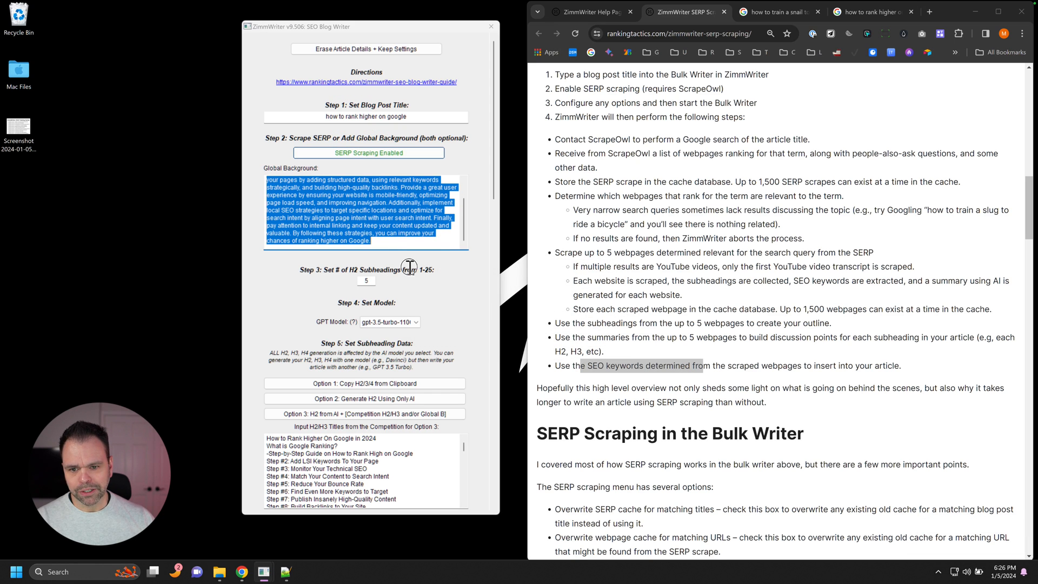
scroll(down, 3)
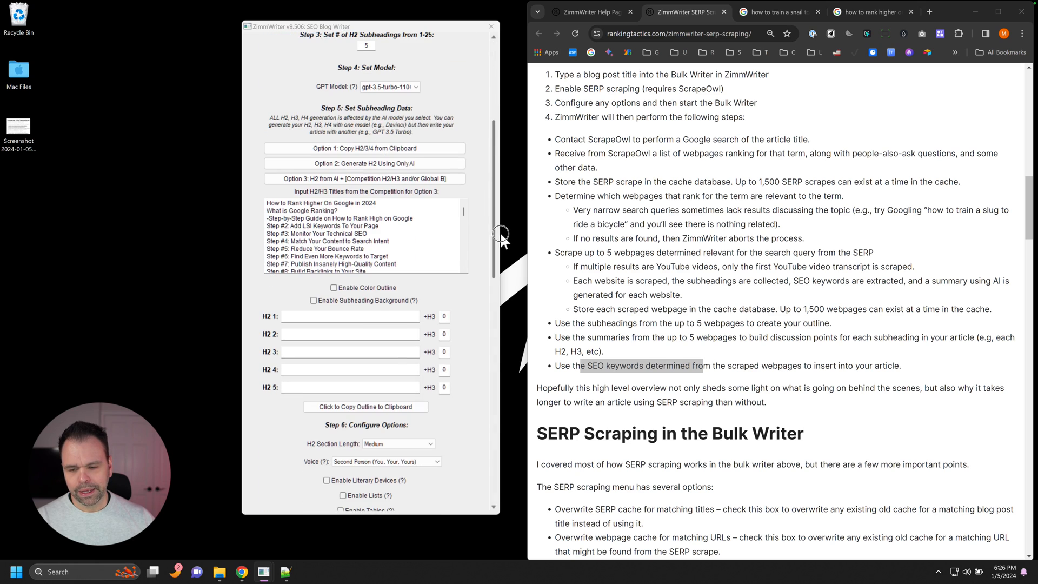
scroll(up, 3)
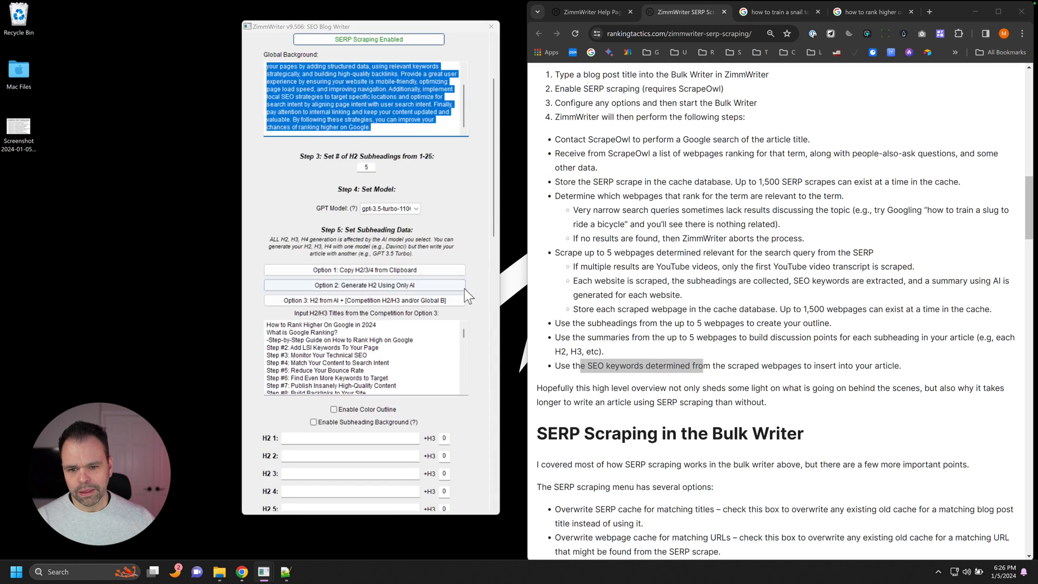
scroll(down, 3)
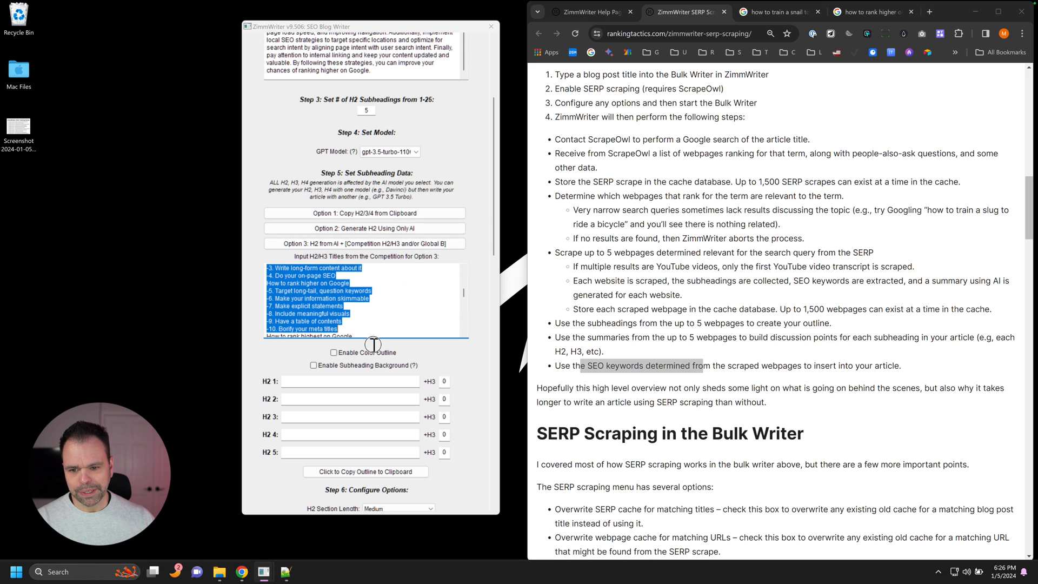
scroll(down, 3)
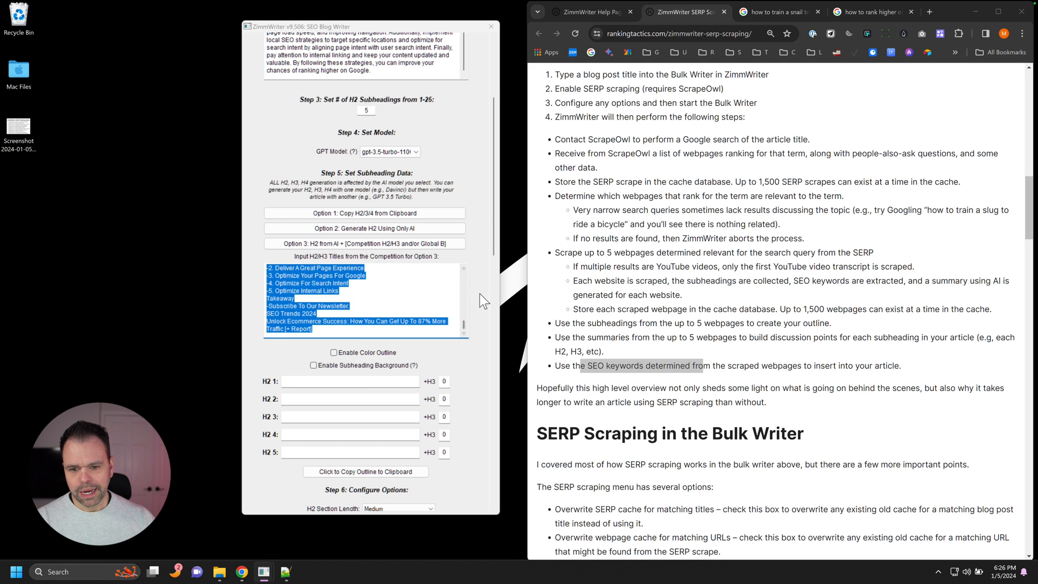
click(365, 243)
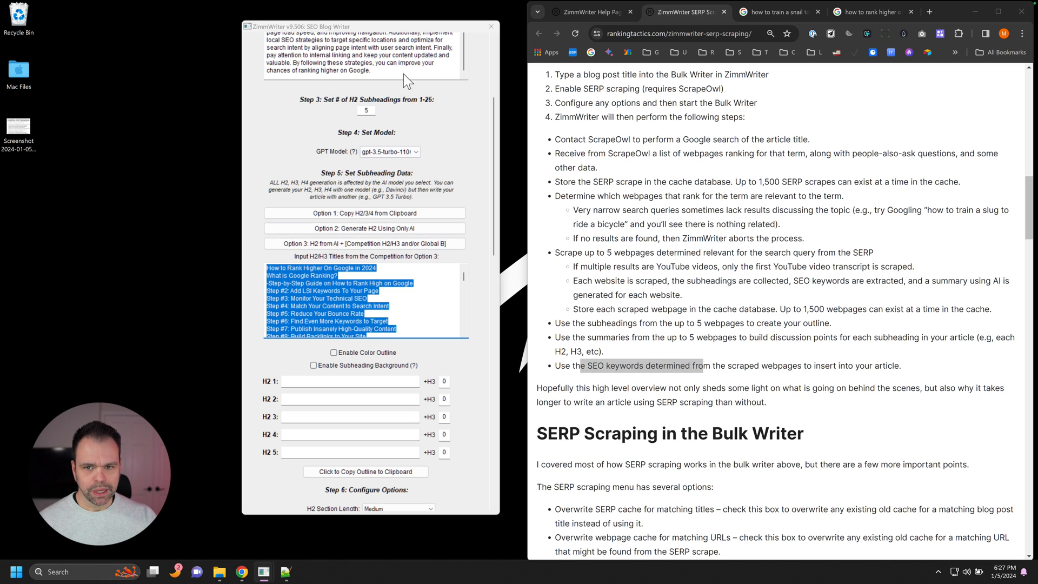
mouse_move(431, 144)
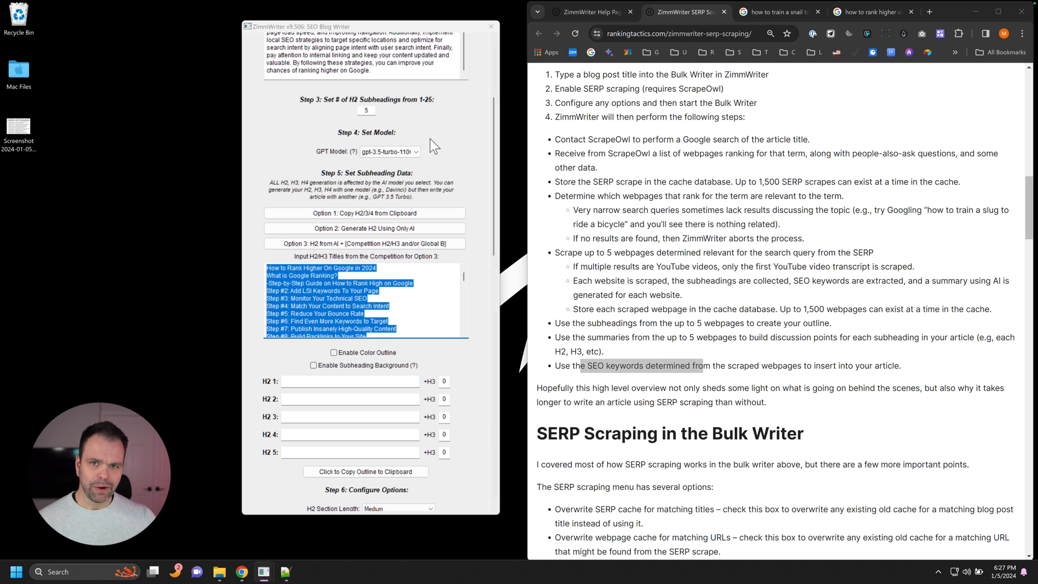
mouse_move(285, 121)
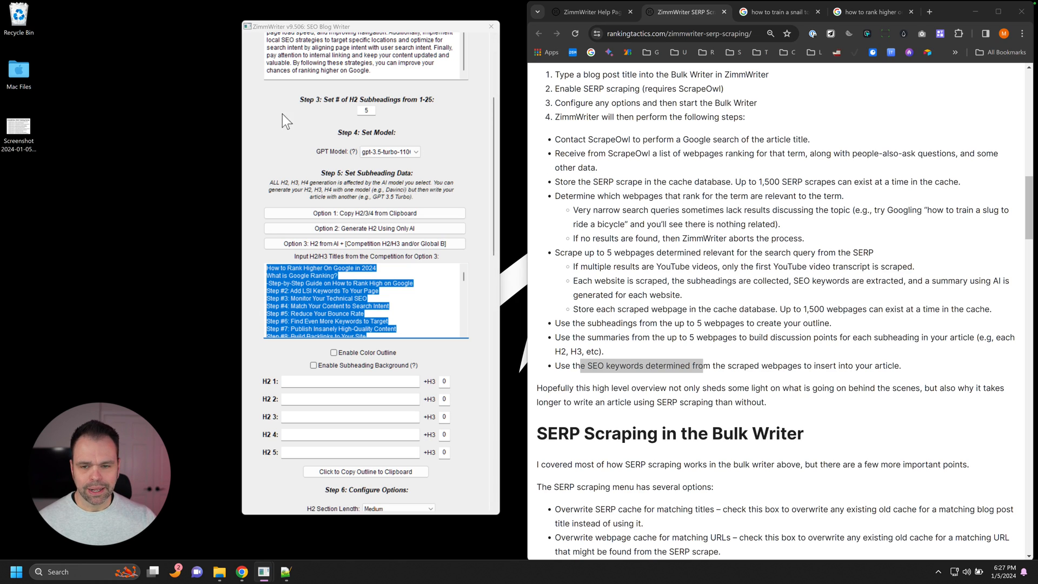
Generate ten H2s via Option 3 (AI + competition H2/H3), e.g. 'Understanding Google Rankings'
click(366, 110)
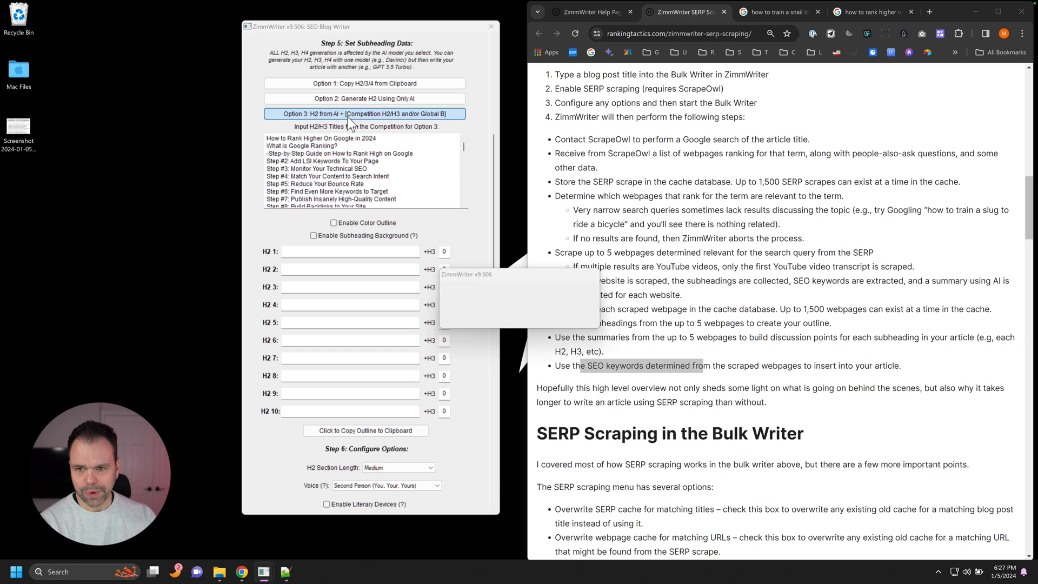
click(365, 113)
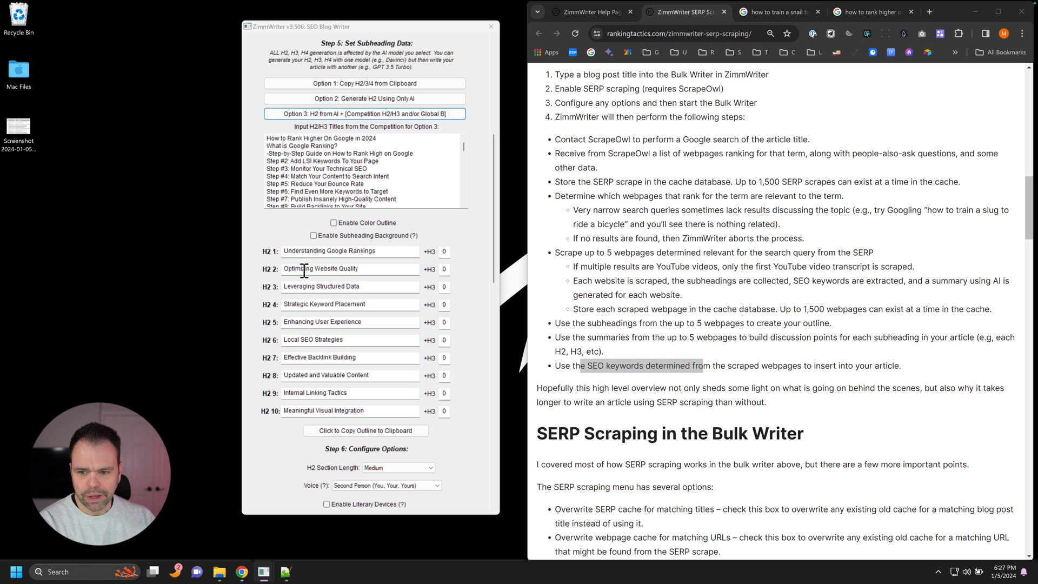
scroll(up, 3)
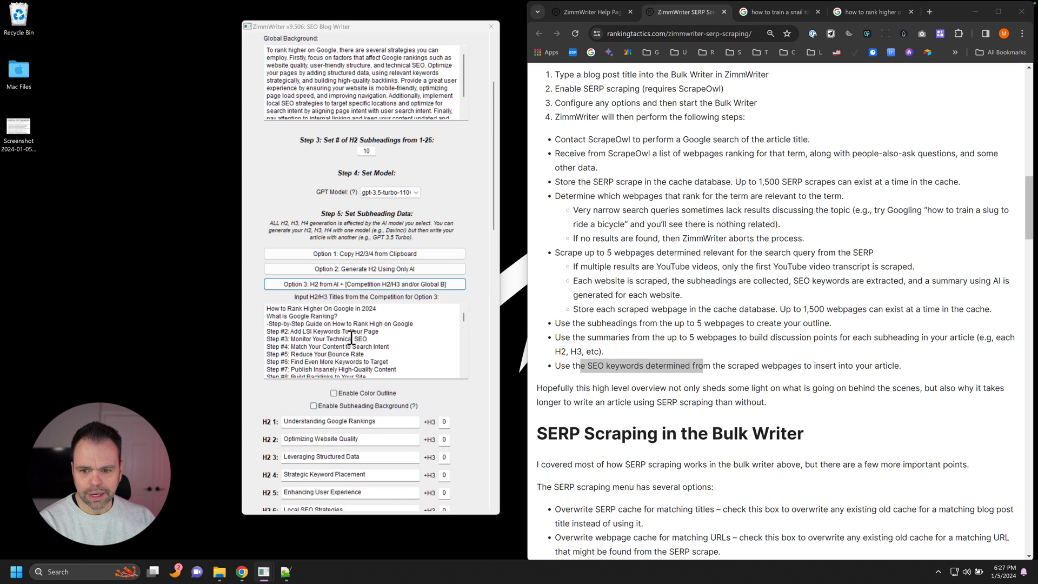
scroll(down, 3)
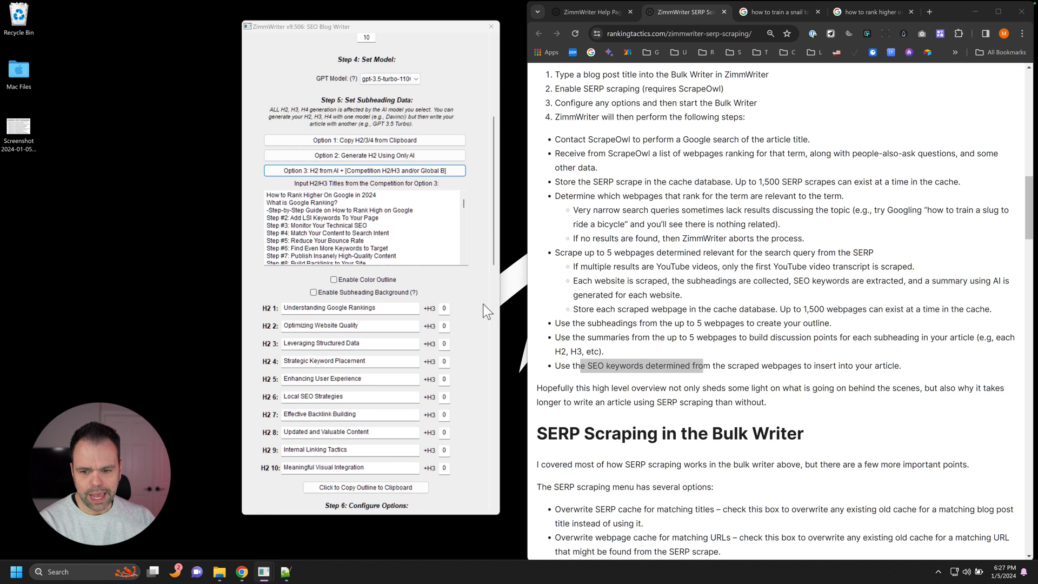
scroll(down, 3)
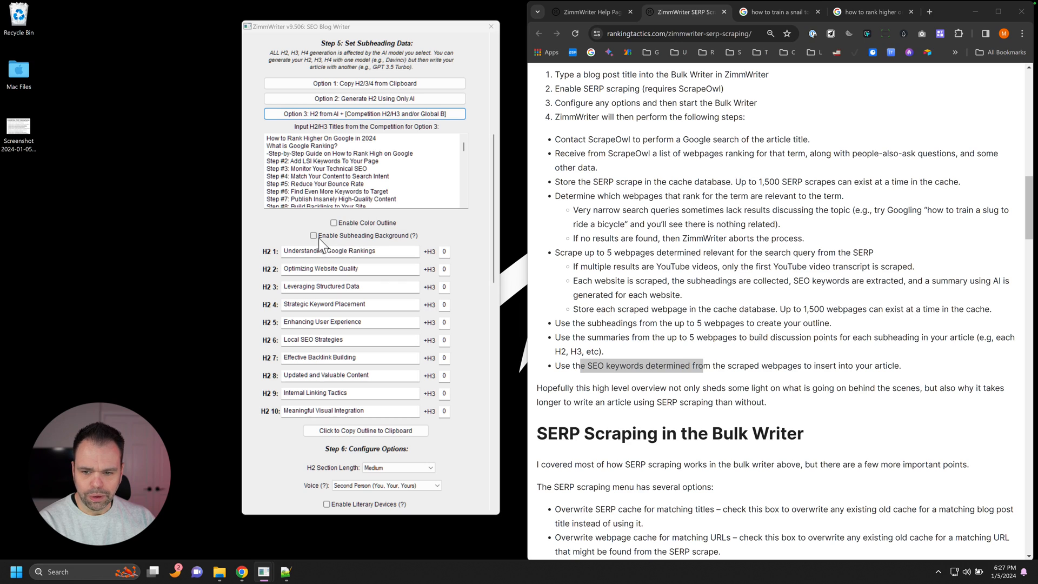
Enable Color Outline and Subheading Background, giving each H2 its own background-info fields
click(335, 222)
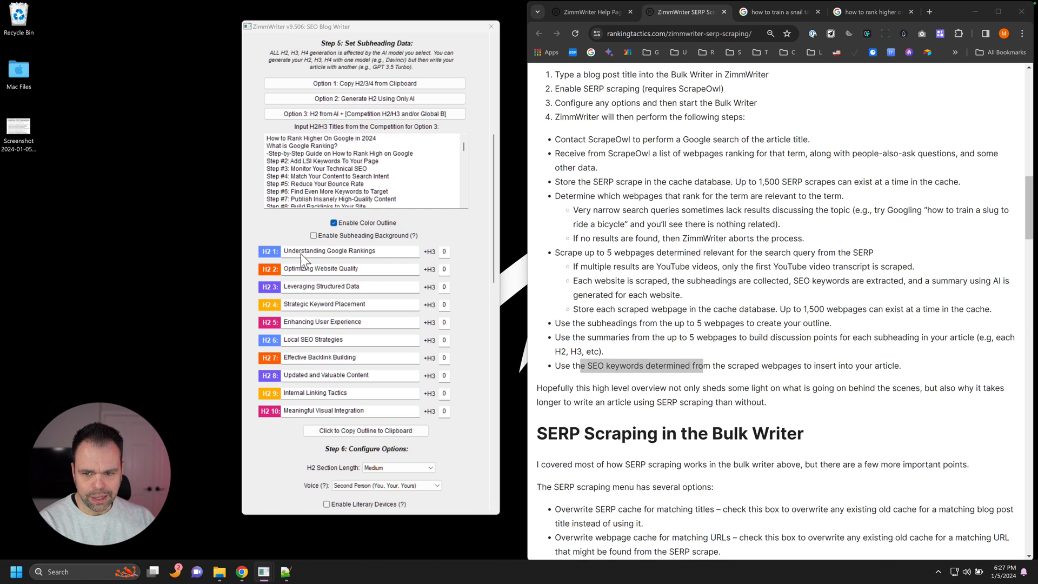
mouse_move(320, 238)
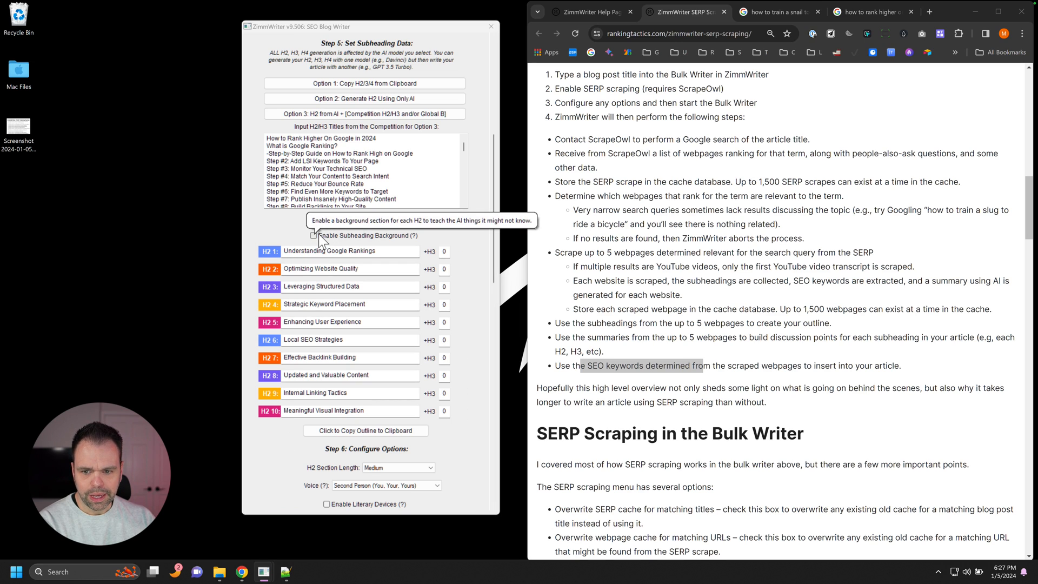
click(314, 234)
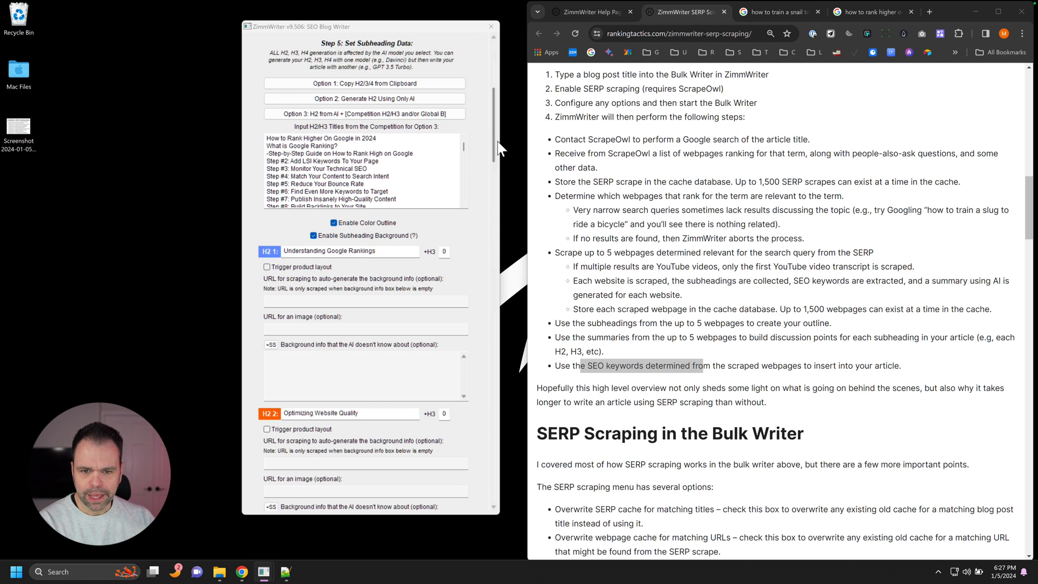
scroll(down, 3)
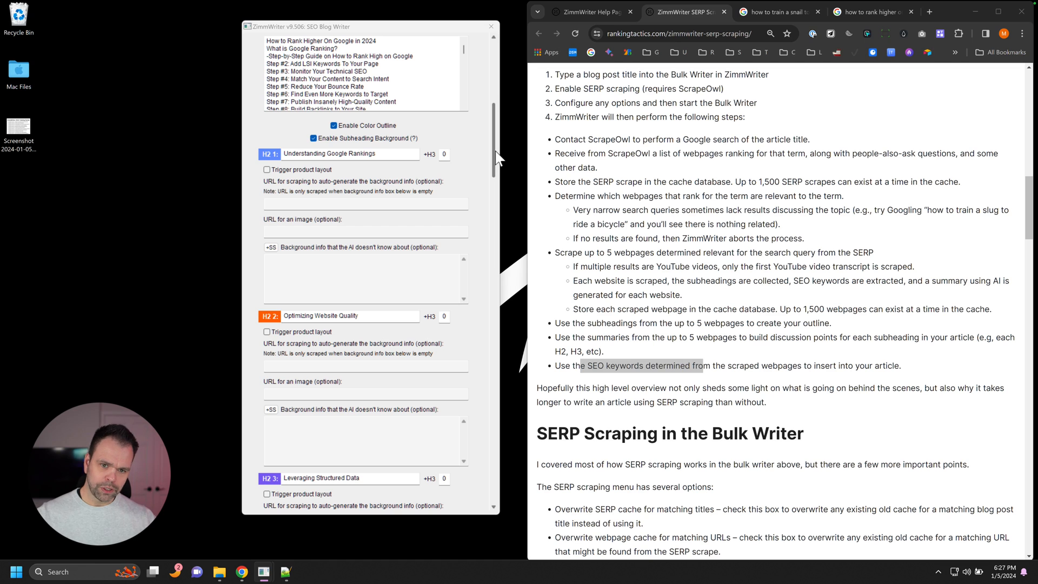
scroll(down, 3)
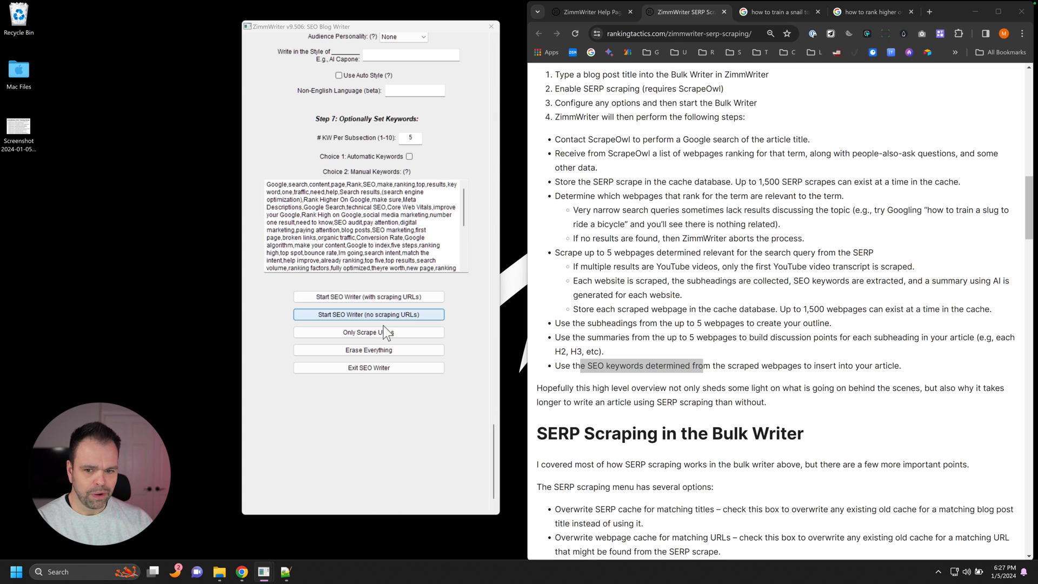
mouse_move(482, 409)
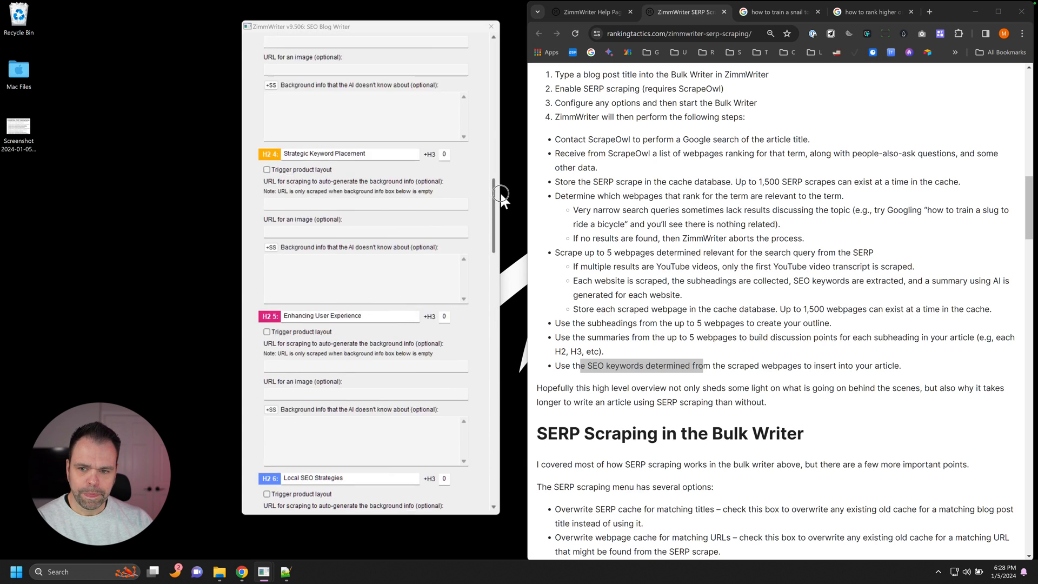
scroll(up, 3)
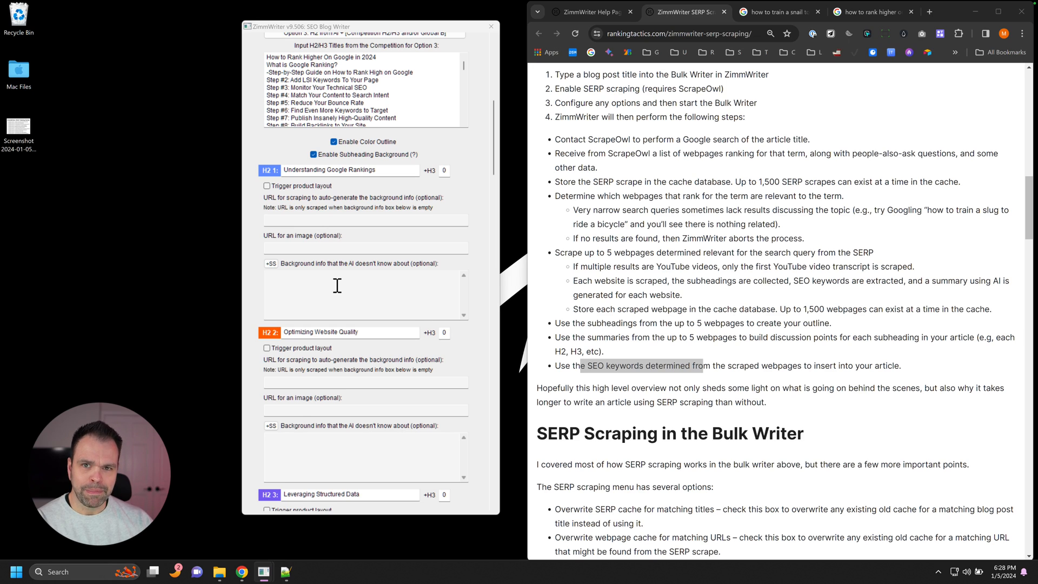
mouse_move(269, 266)
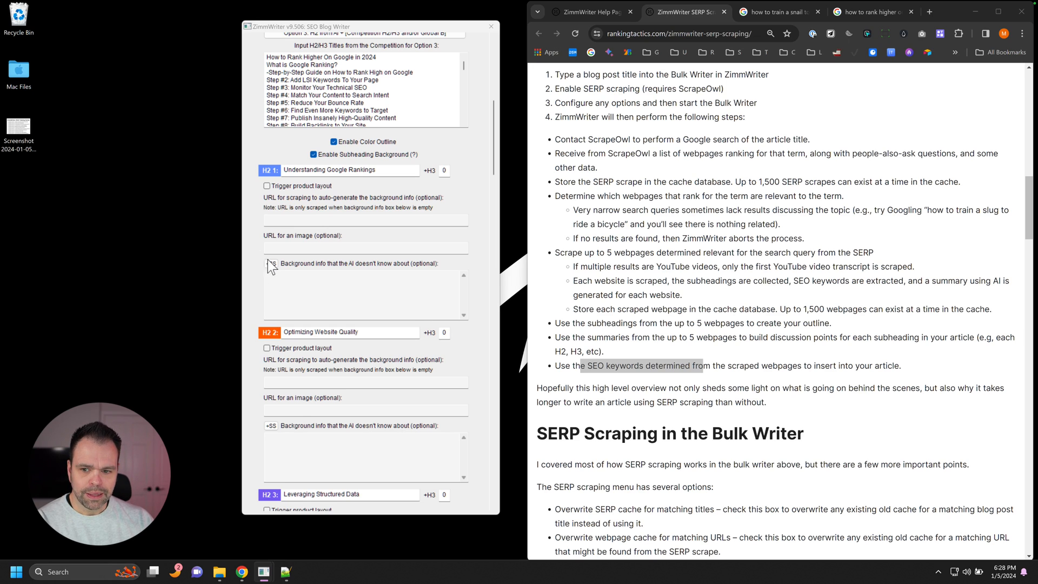
mouse_move(269, 264)
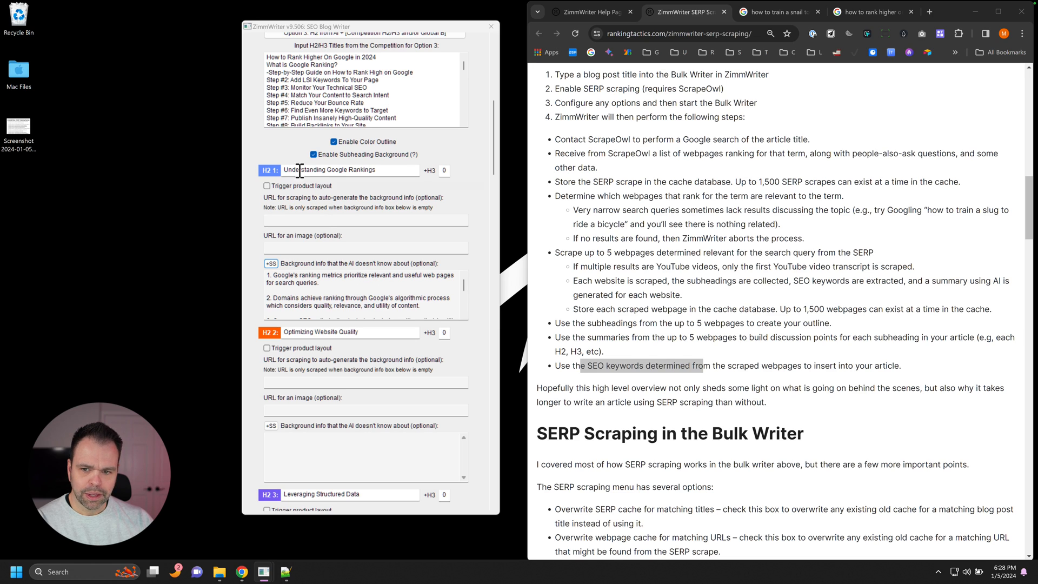
mouse_move(344, 278)
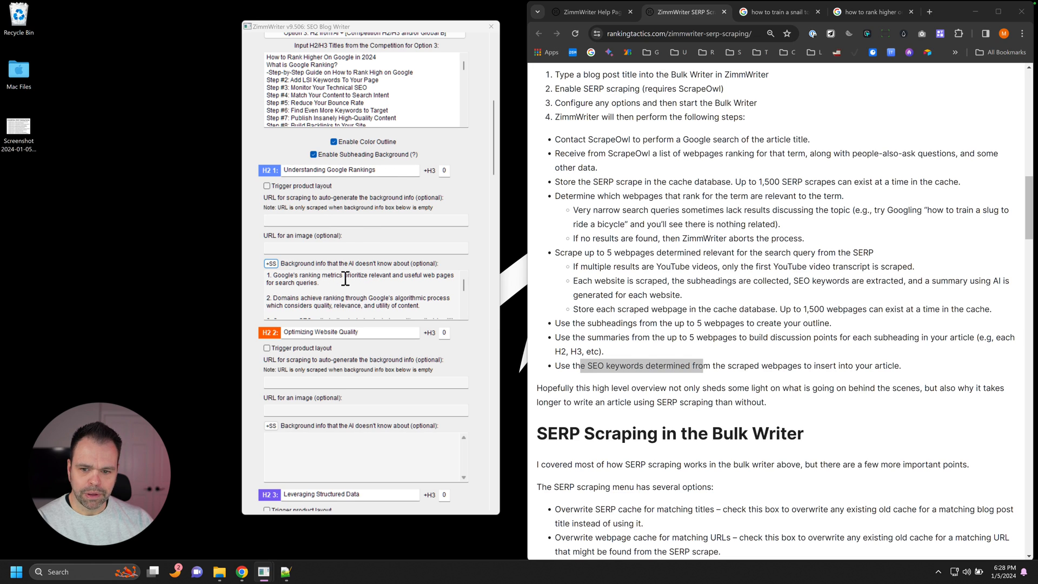
mouse_move(439, 275)
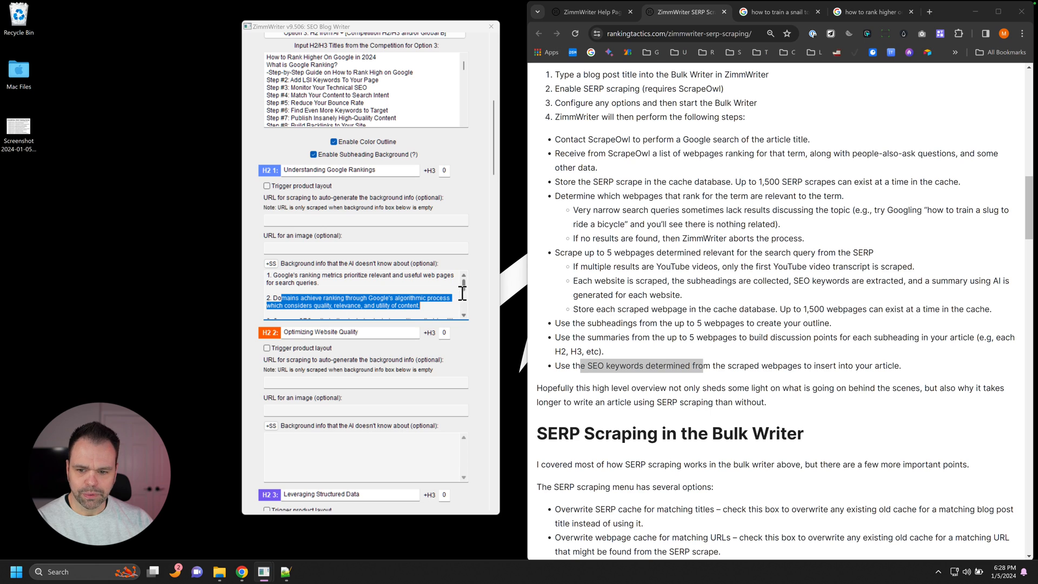
Review the scraped ranking-metric discussion points filled into H2 1's background box
scroll(down, 3)
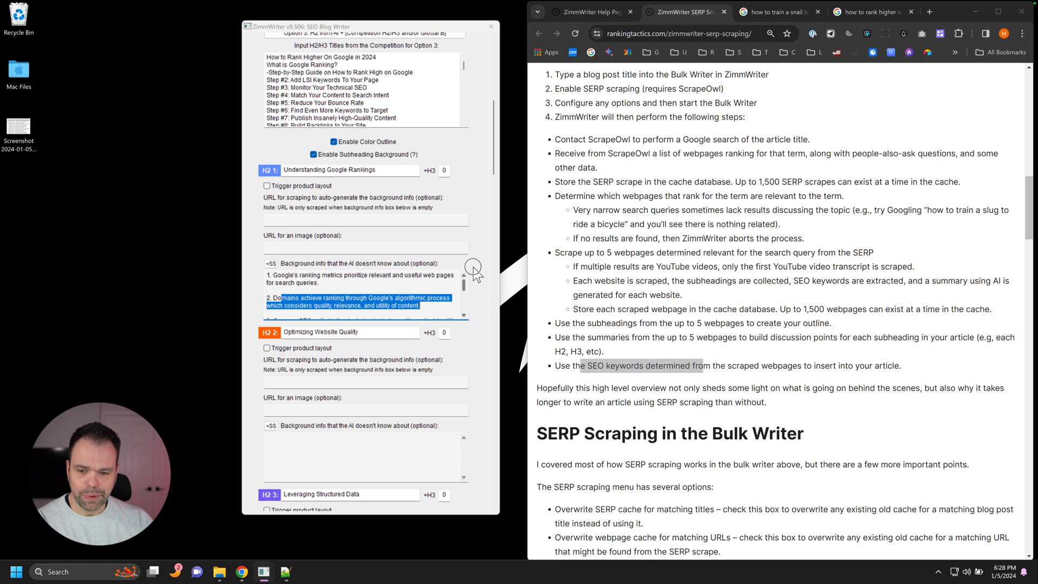
mouse_move(501, 277)
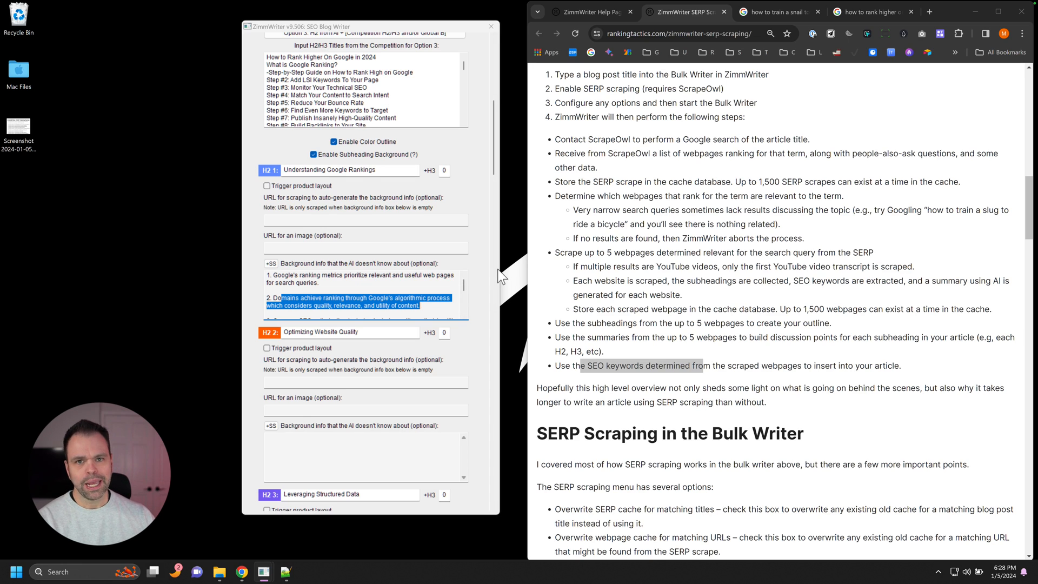
scroll(down, 3)
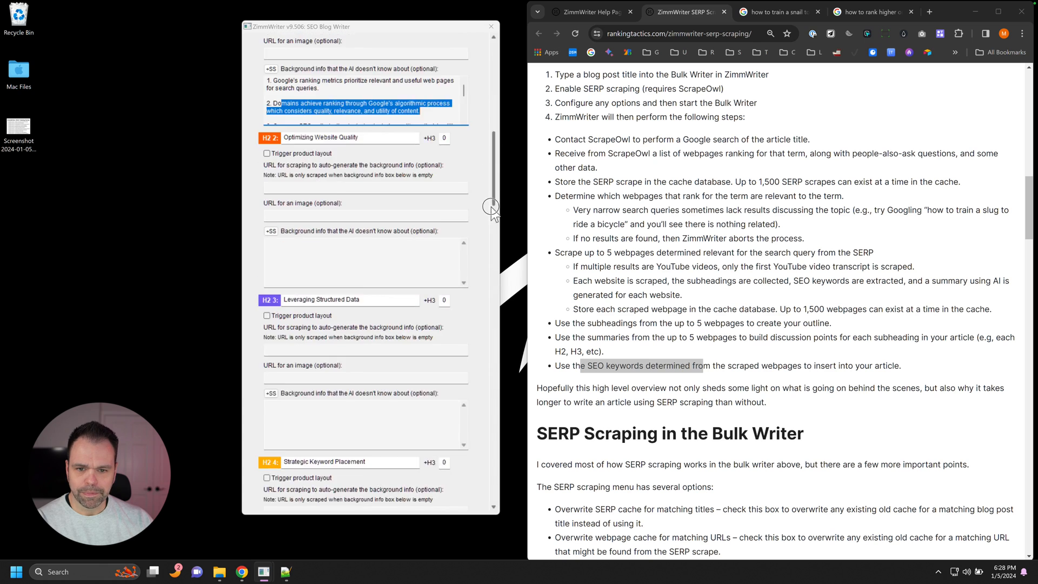
scroll(down, 3)
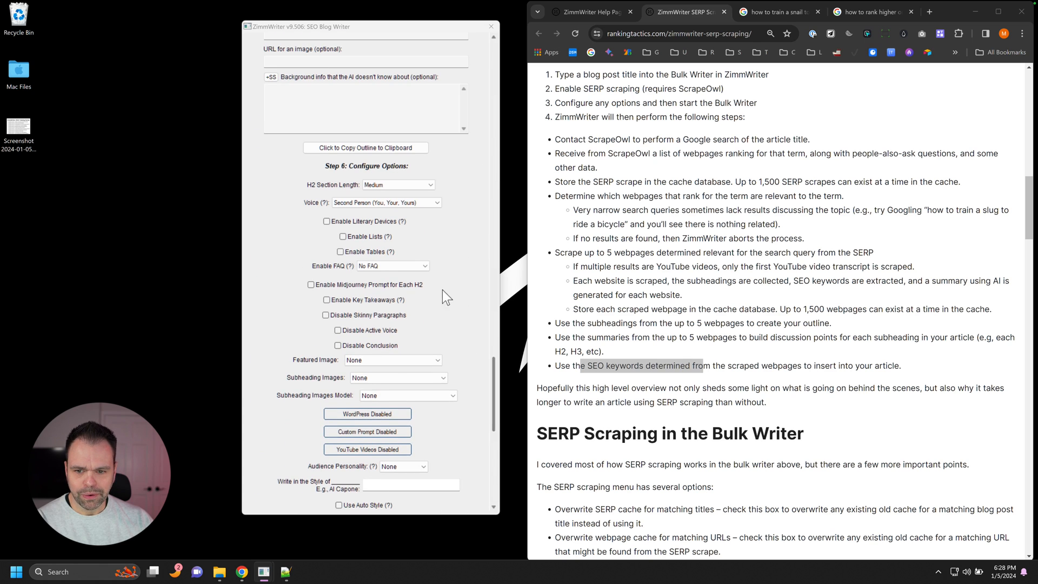
scroll(down, 3)
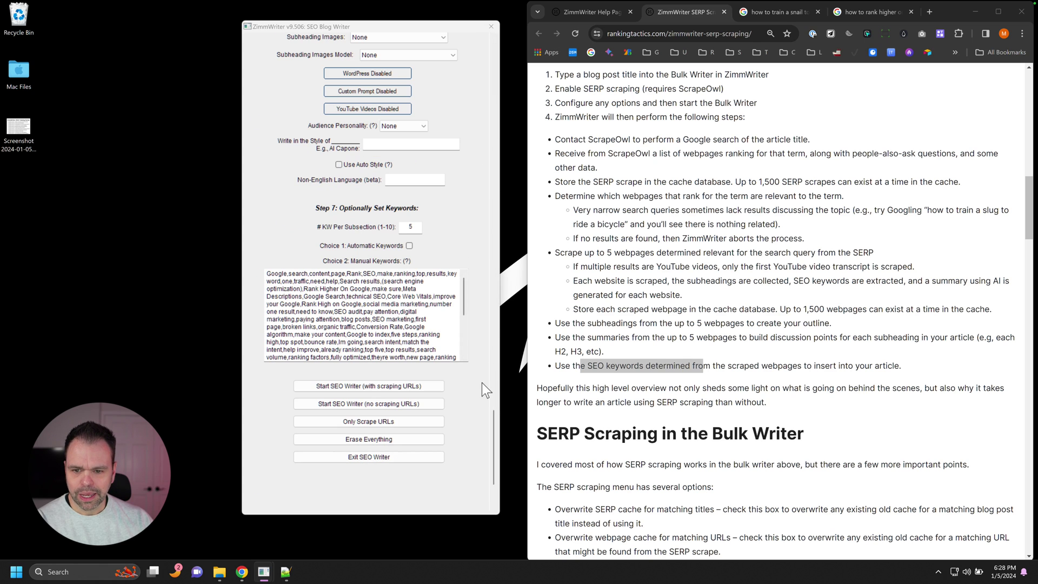
mouse_move(473, 284)
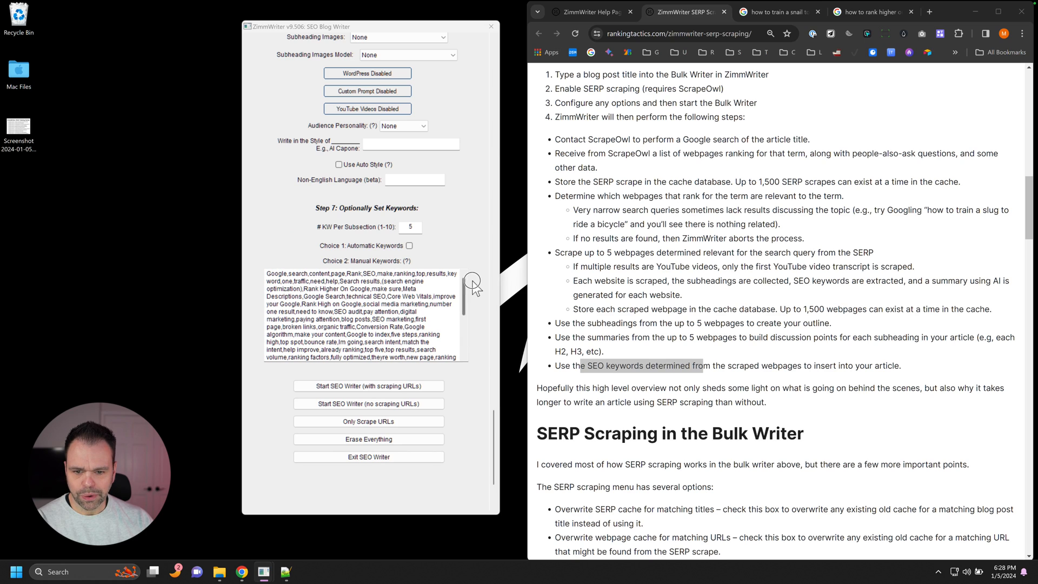
mouse_move(396, 299)
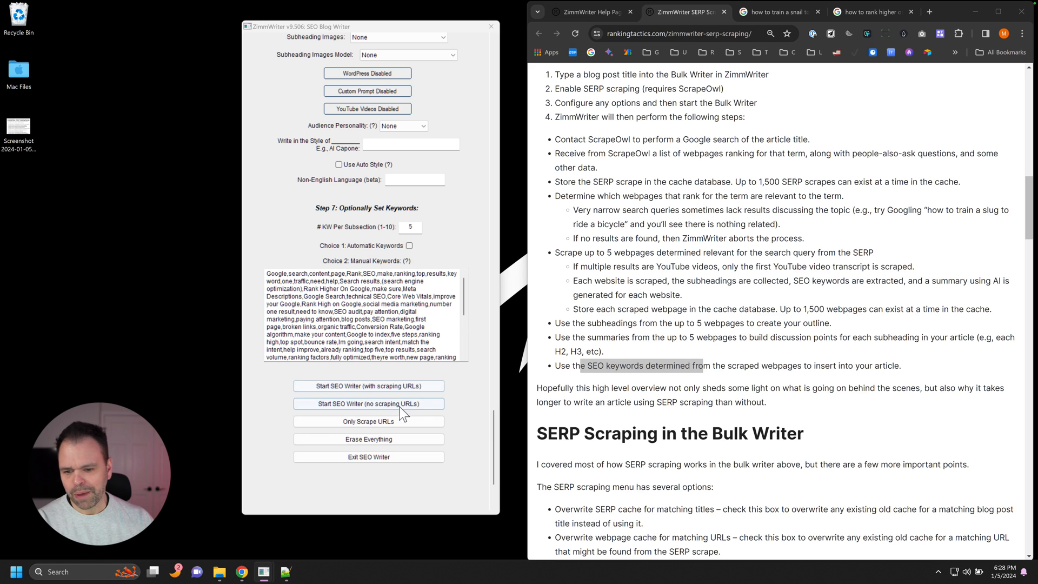
scroll(up, 3)
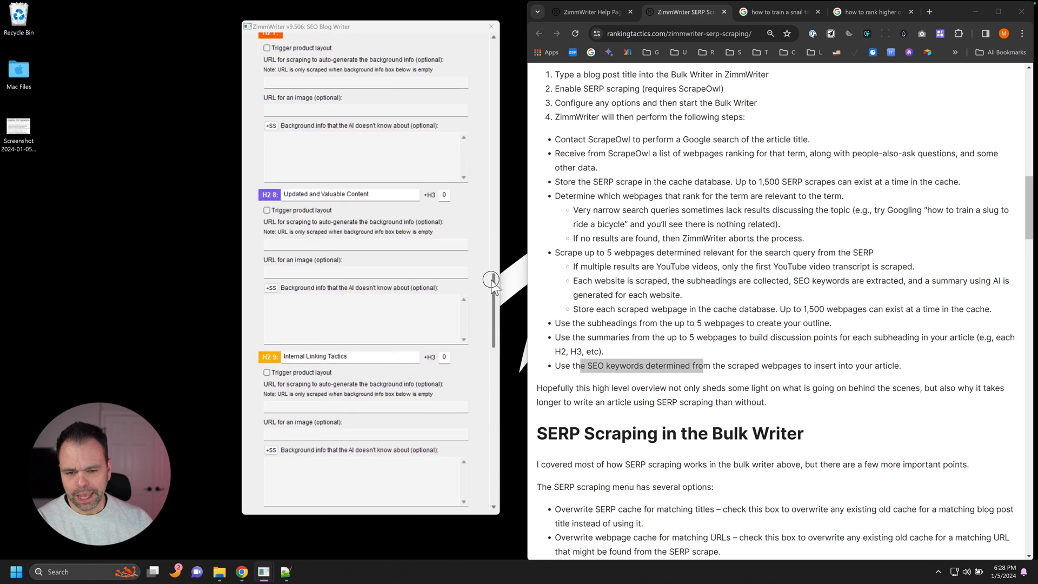